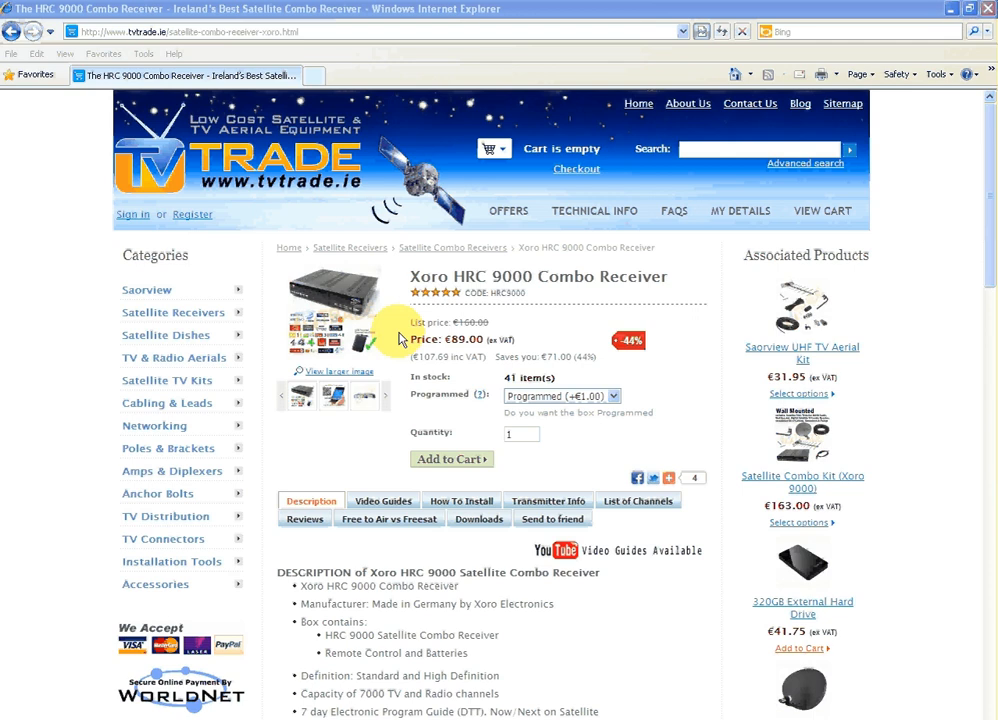
{"action": "mouse_move", "coordinate": [440, 277]}
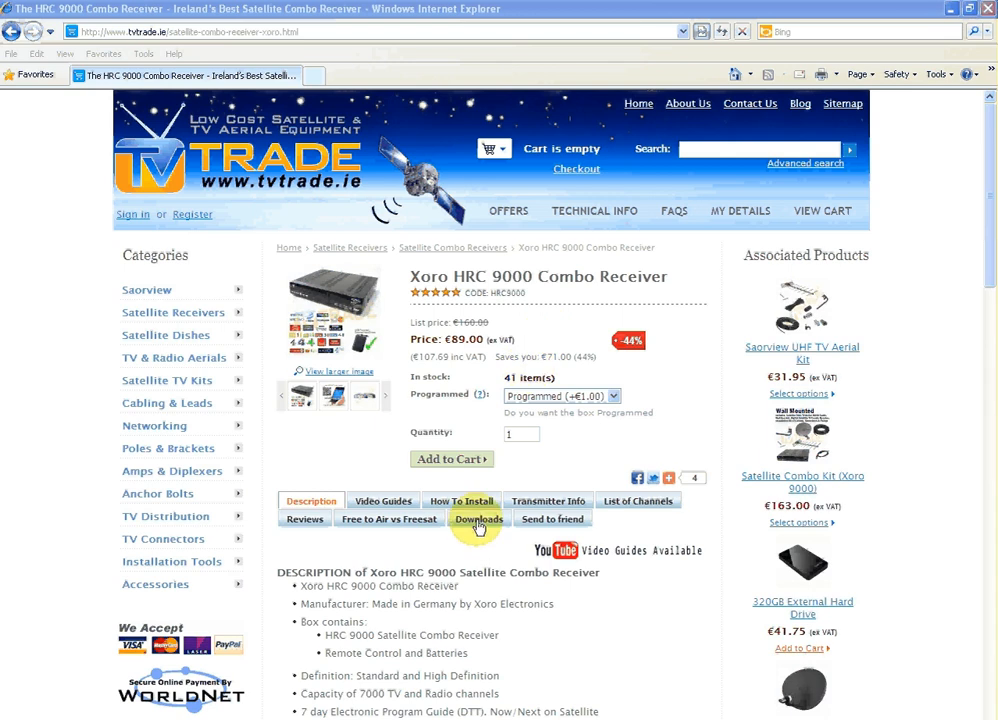
- Download the Xoro Channel List Editor zip to C:\files and open its folder
{"action": "left_click", "coordinate": [478, 519]}
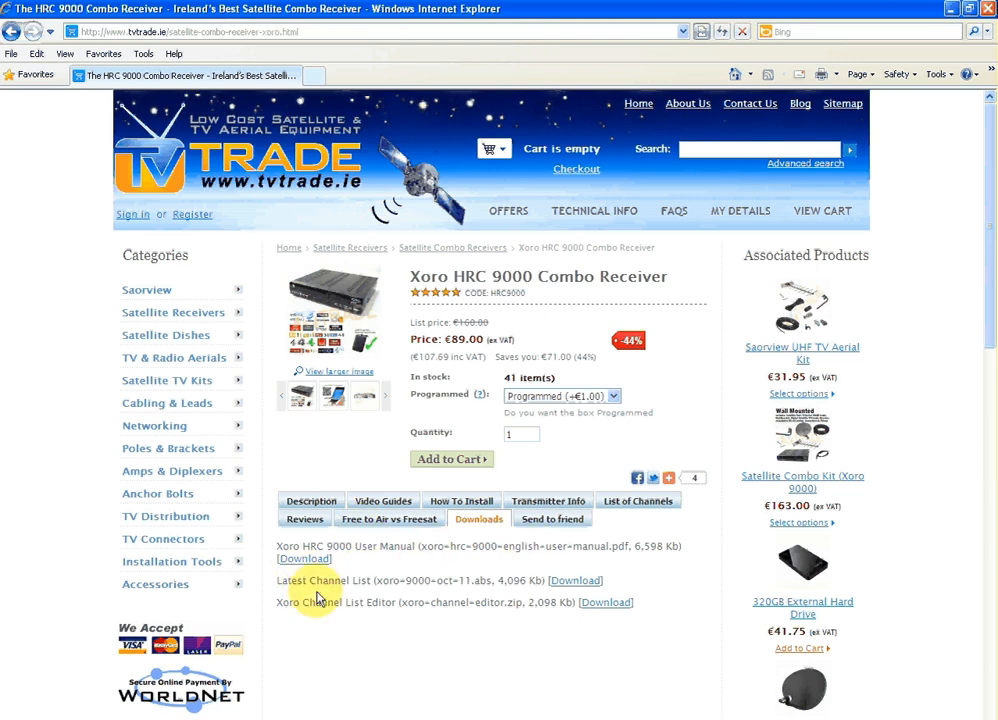
{"action": "mouse_move", "coordinate": [567, 588]}
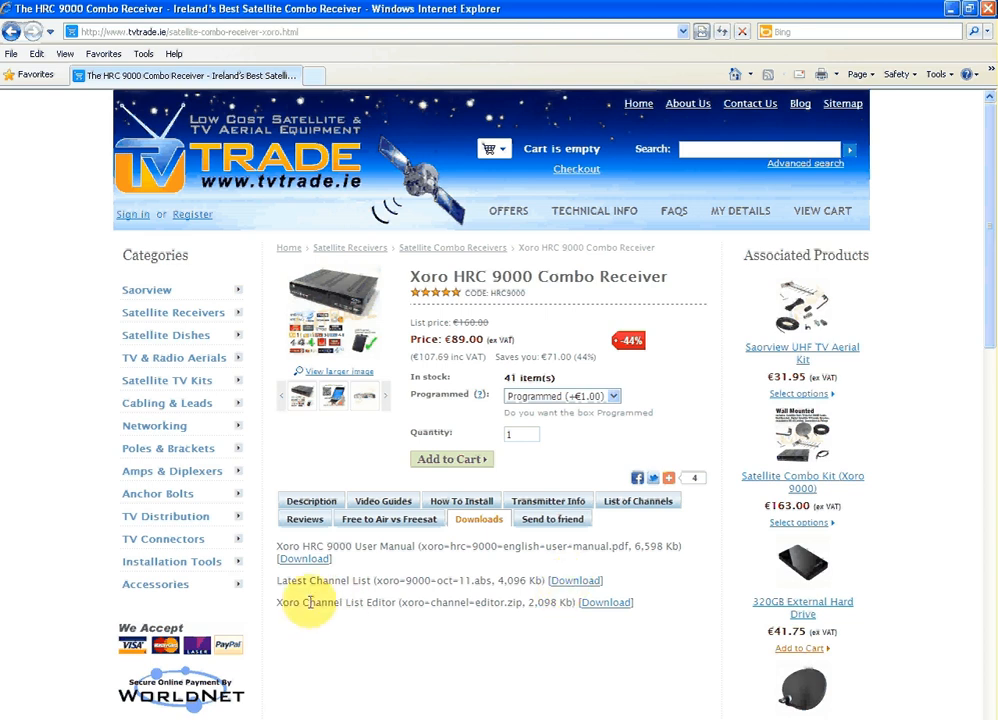
{"action": "mouse_move", "coordinate": [606, 602]}
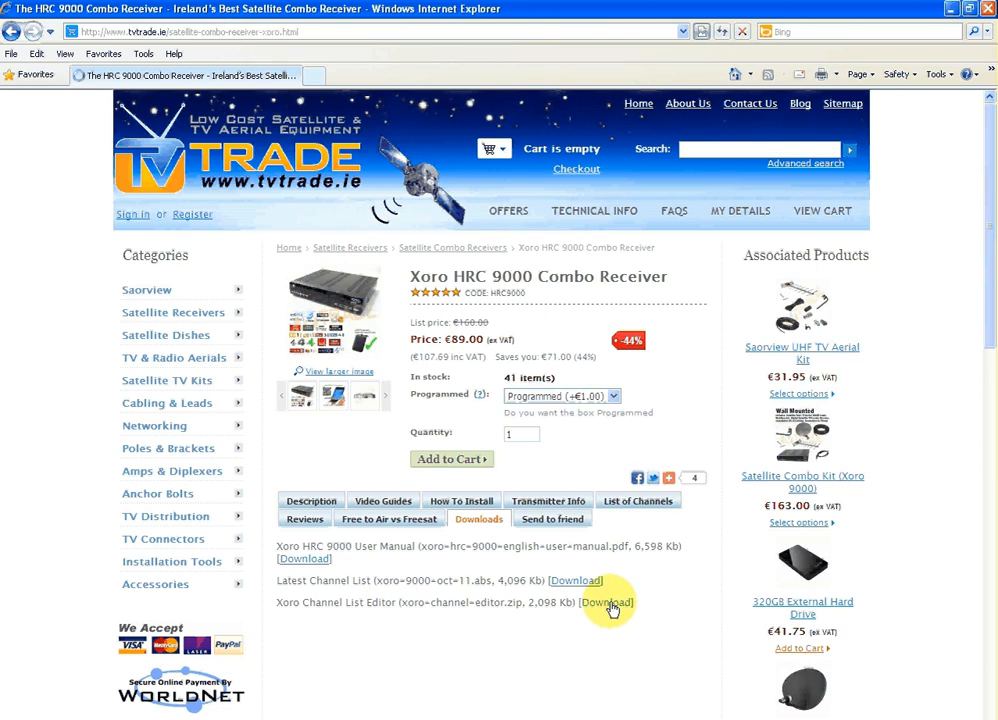
{"action": "left_click", "coordinate": [606, 602]}
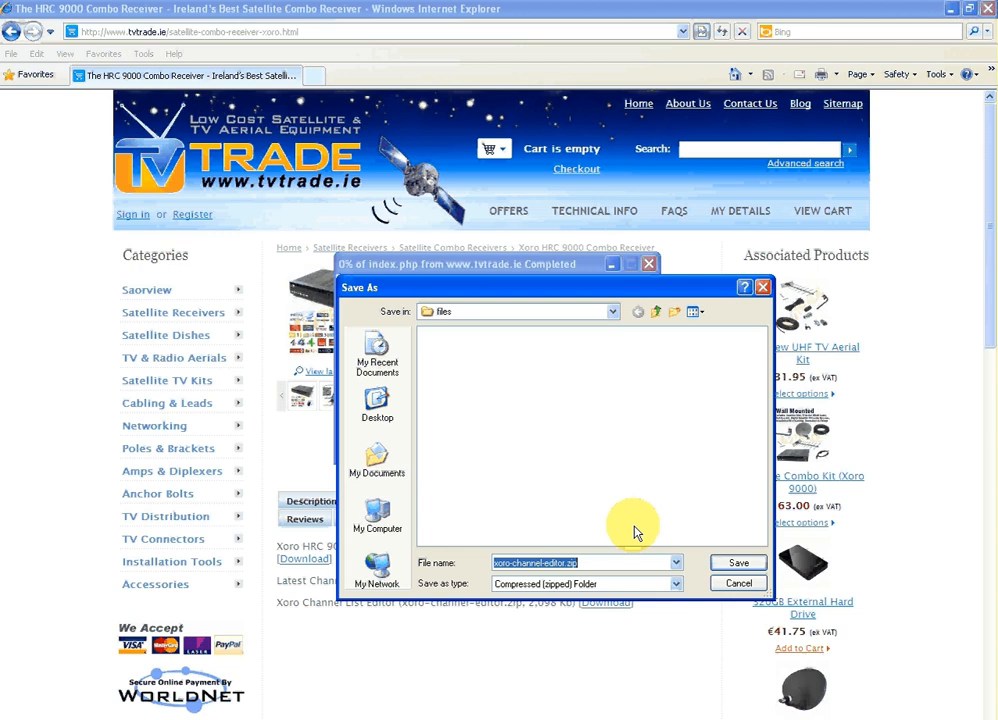
{"action": "left_click", "coordinate": [738, 562]}
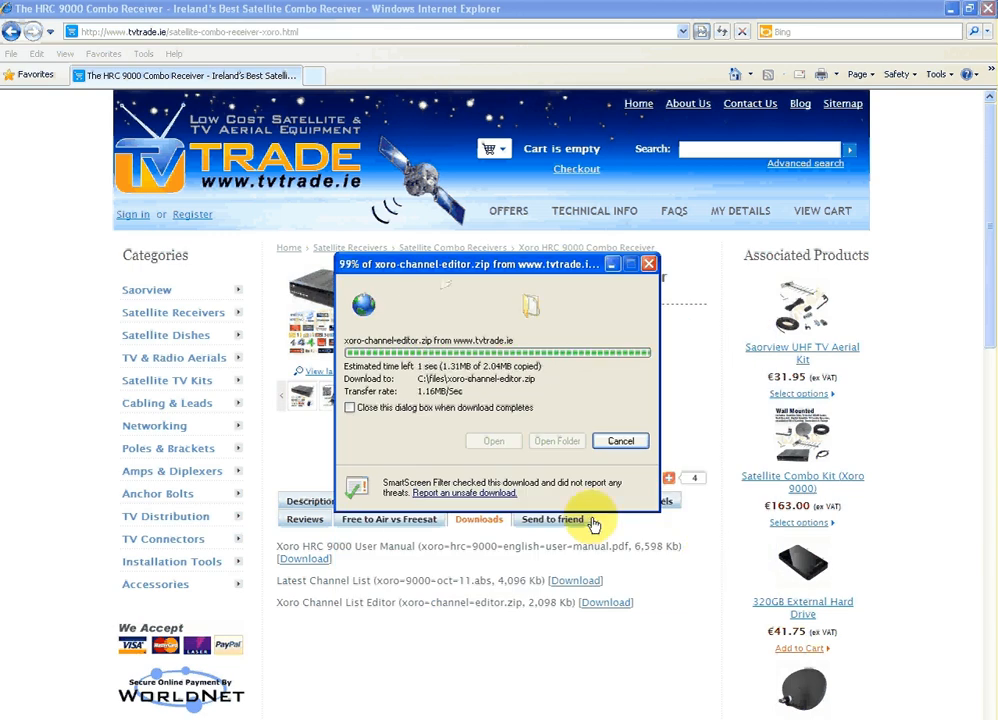
{"action": "left_click", "coordinate": [620, 441]}
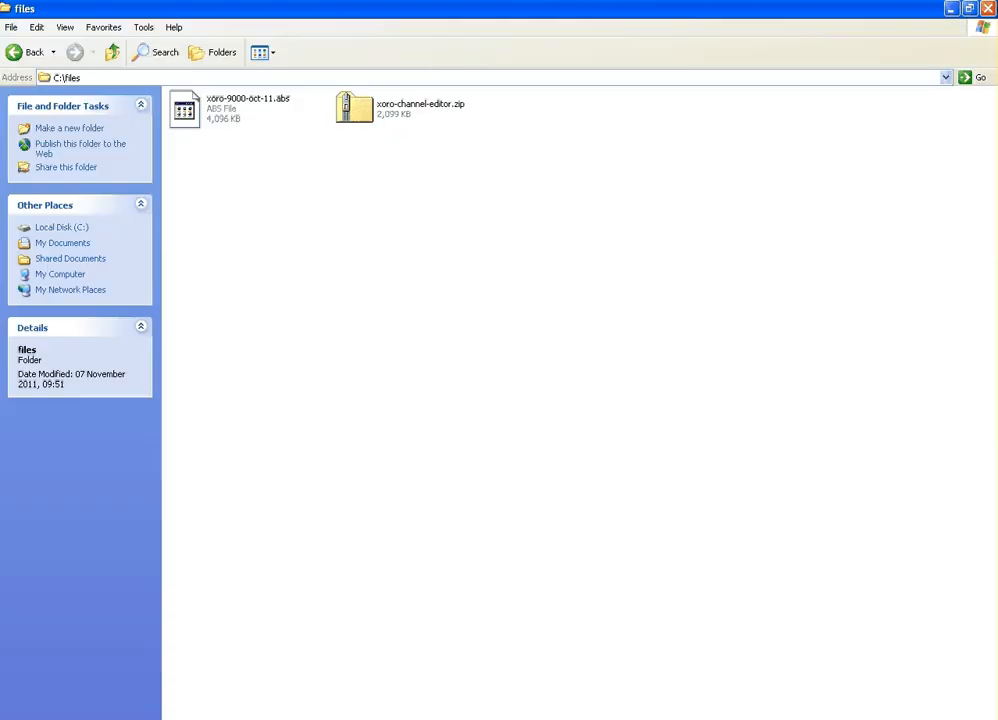
{"action": "mouse_move", "coordinate": [300, 206]}
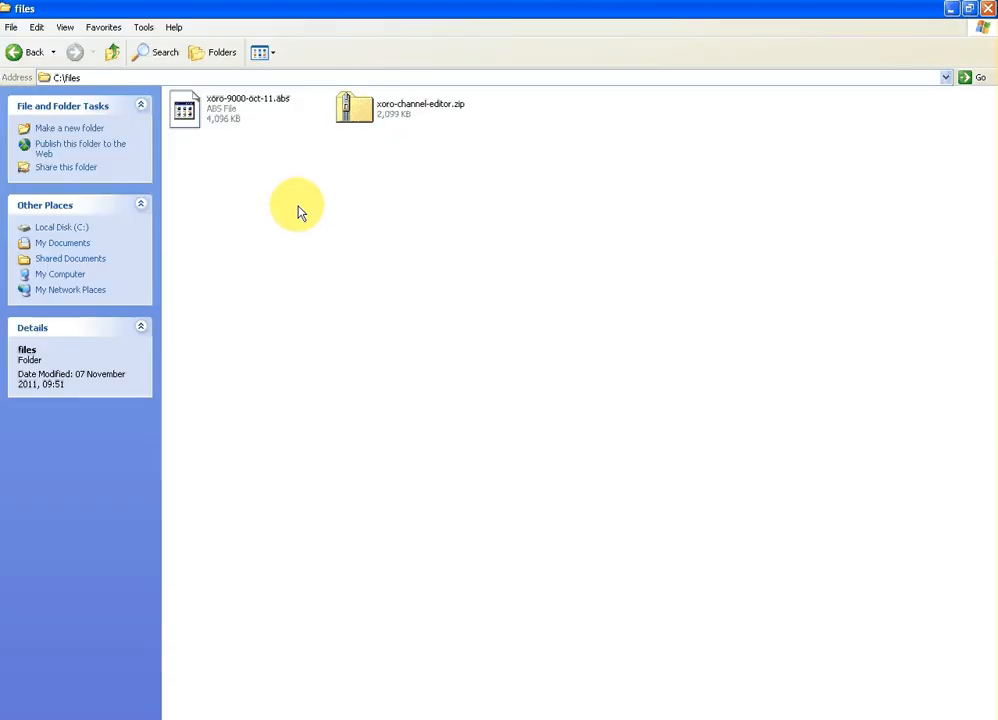
{"action": "mouse_move", "coordinate": [221, 115]}
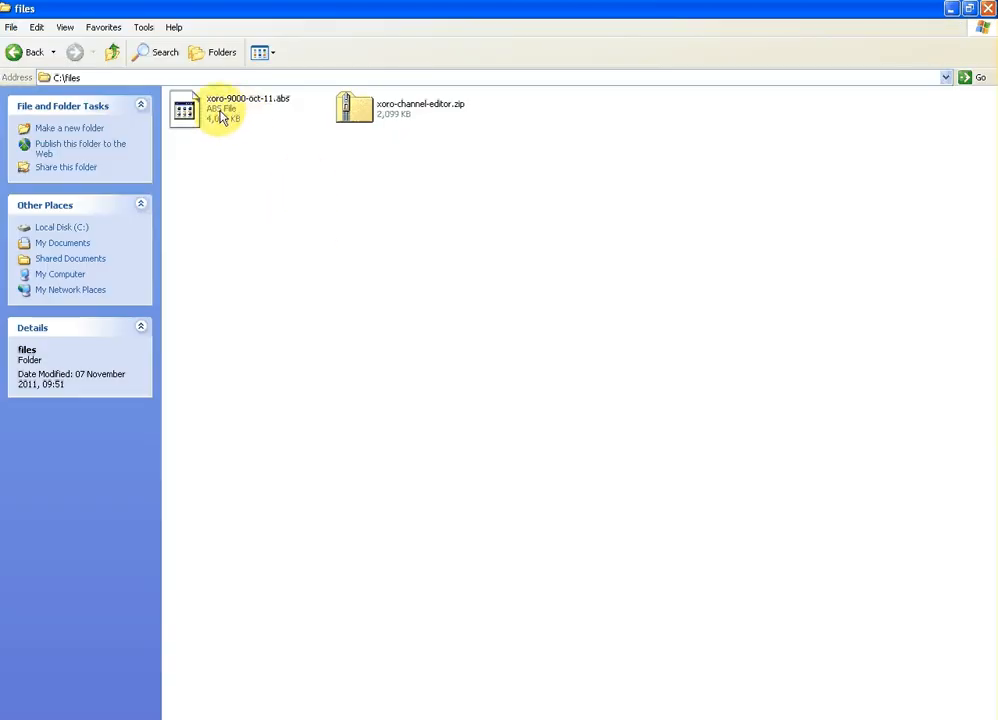
- Select xoro-9000-oct-11.abs in C:\files to see its type, date and size
{"action": "left_click", "coordinate": [210, 108]}
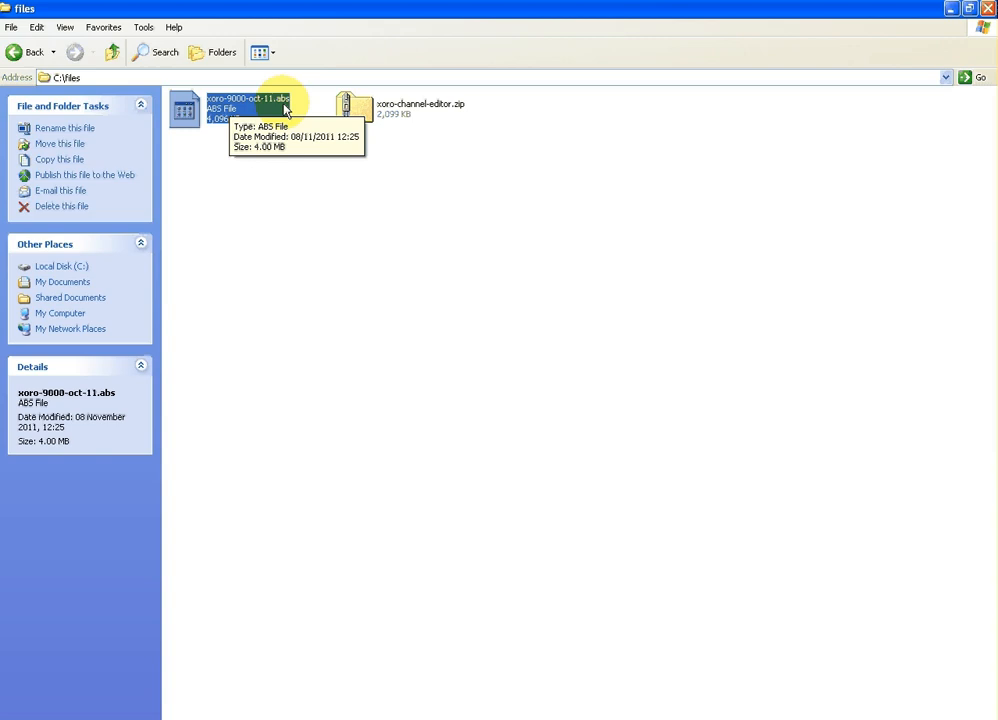
{"action": "mouse_move", "coordinate": [270, 120]}
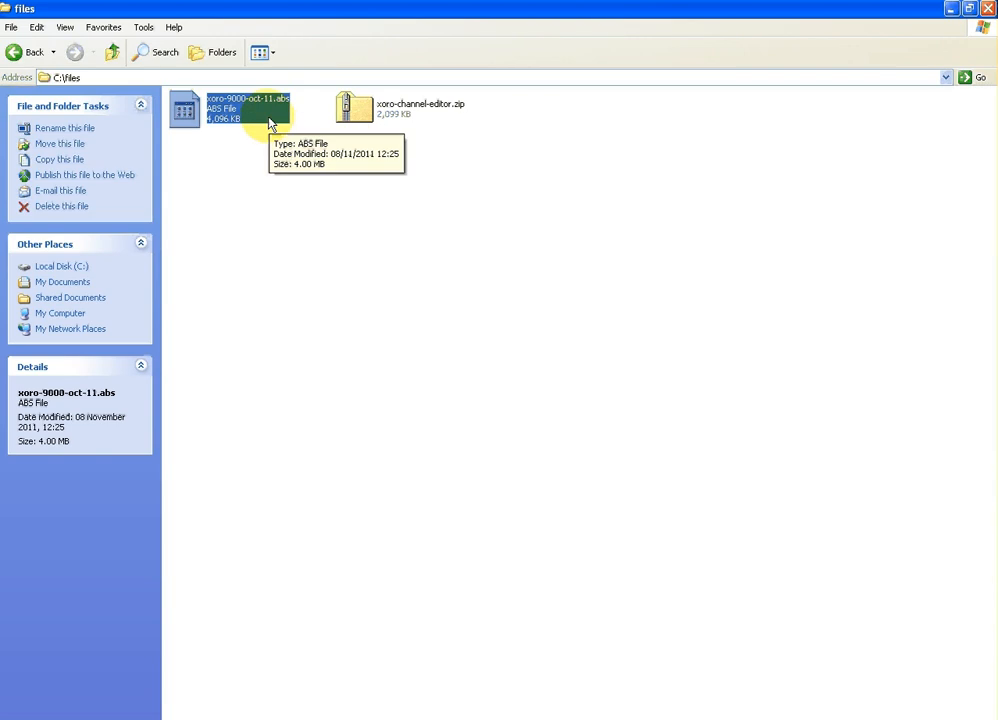
{"action": "mouse_move", "coordinate": [264, 155]}
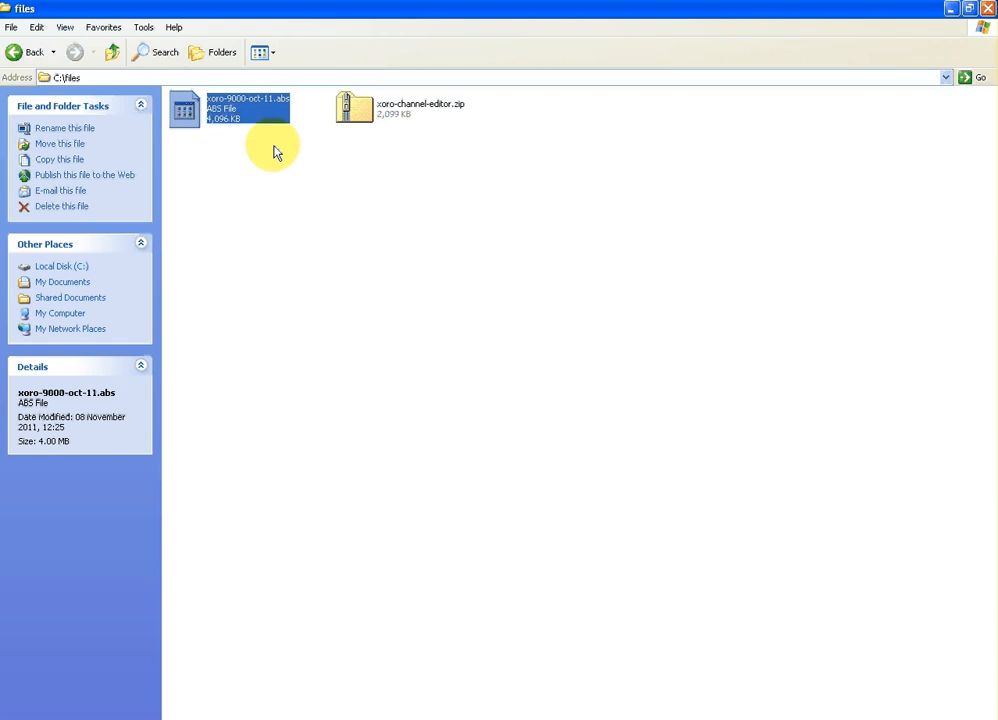
- Extract xoro-channel-editor.zip into C:\files with Extract Here
{"action": "left_click", "coordinate": [355, 107]}
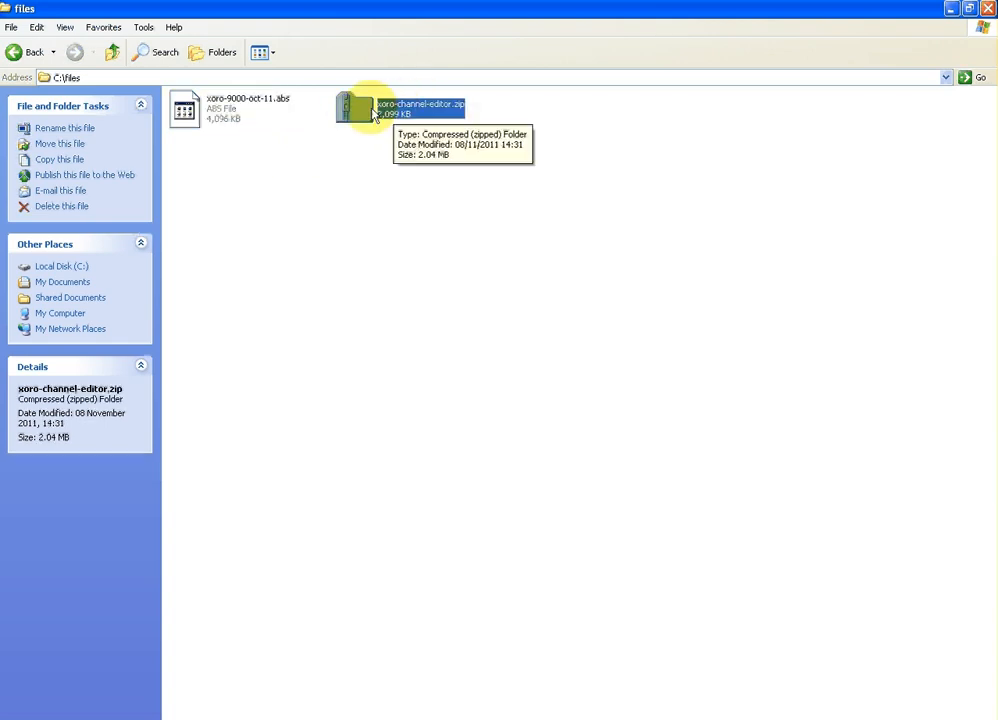
{"action": "right_click", "coordinate": [390, 112]}
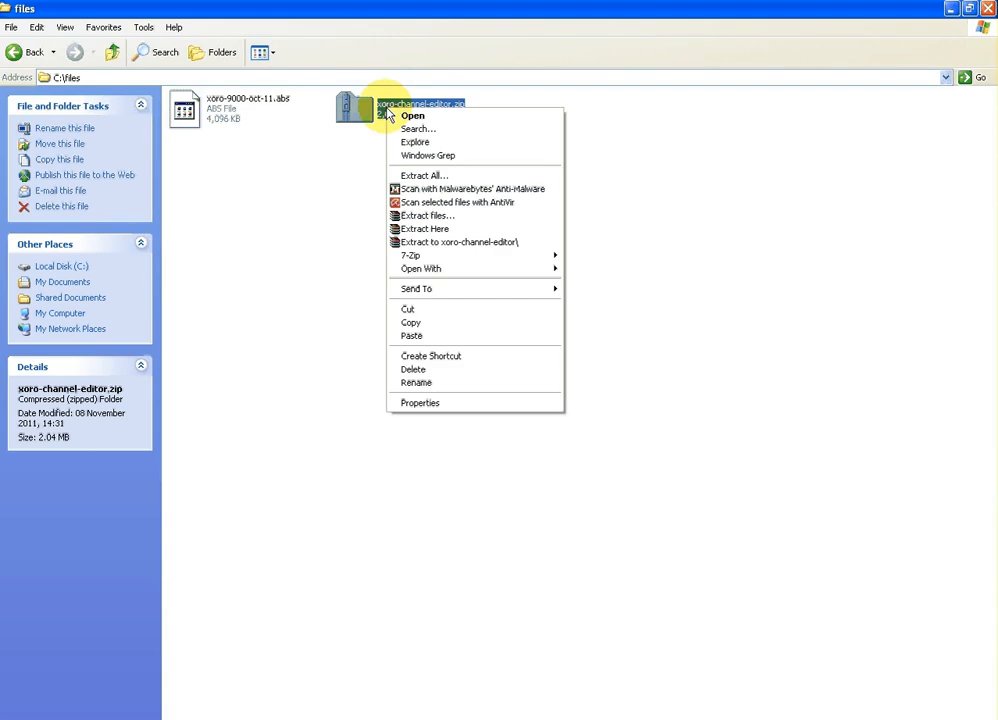
{"action": "mouse_move", "coordinate": [432, 229]}
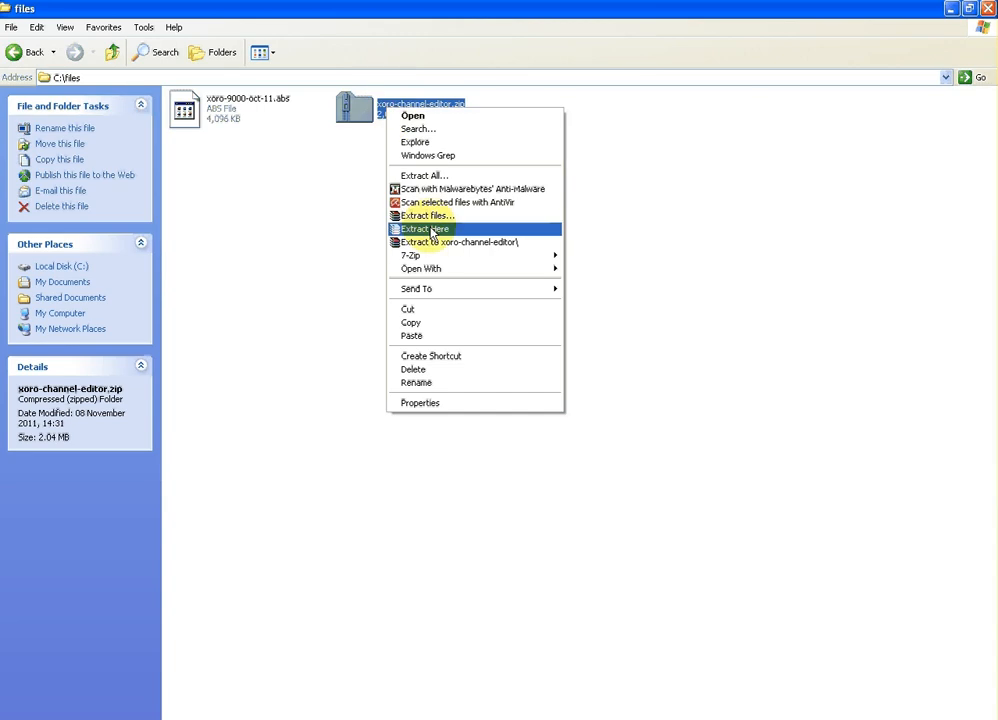
{"action": "left_click", "coordinate": [424, 229]}
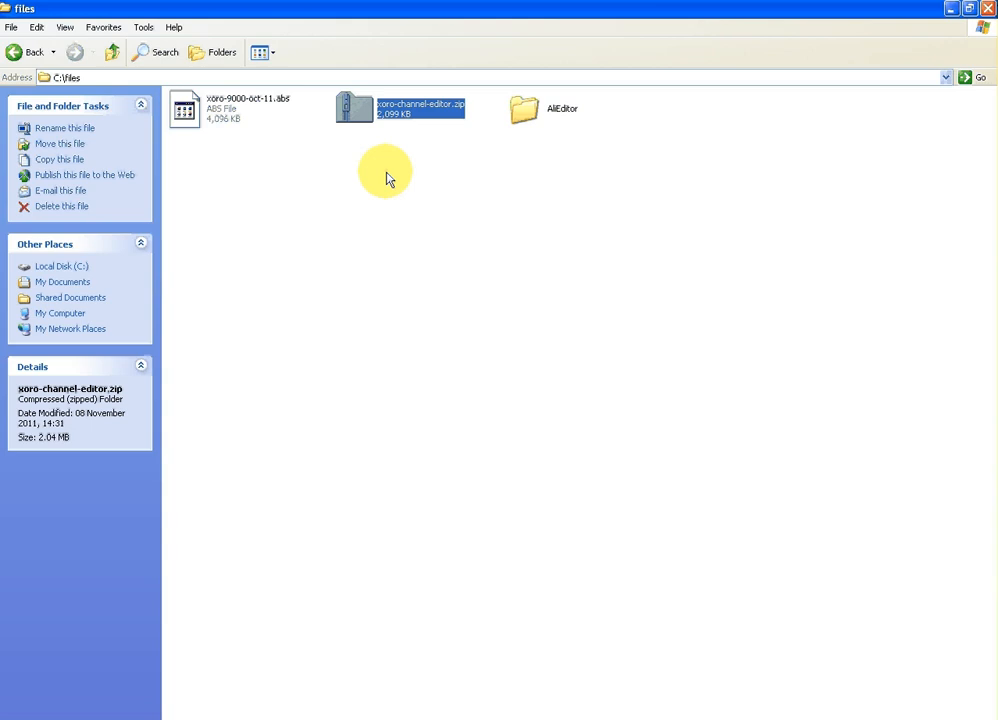
{"action": "mouse_move", "coordinate": [400, 133]}
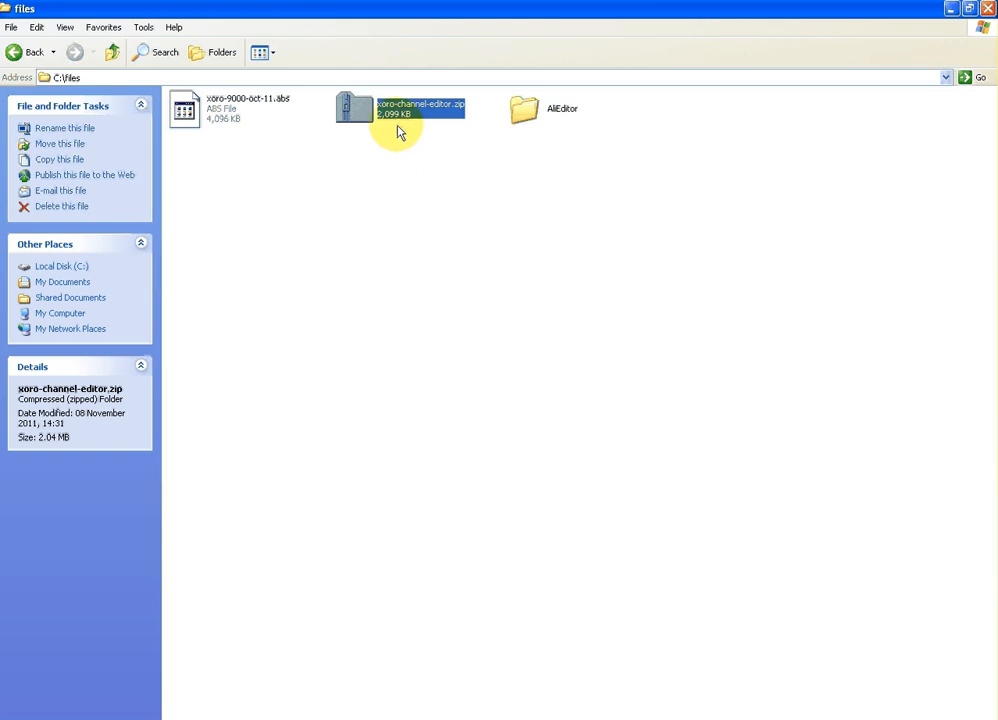
- Cancel the Extract All wizard and select the AliEditor folder
{"action": "right_click", "coordinate": [355, 107]}
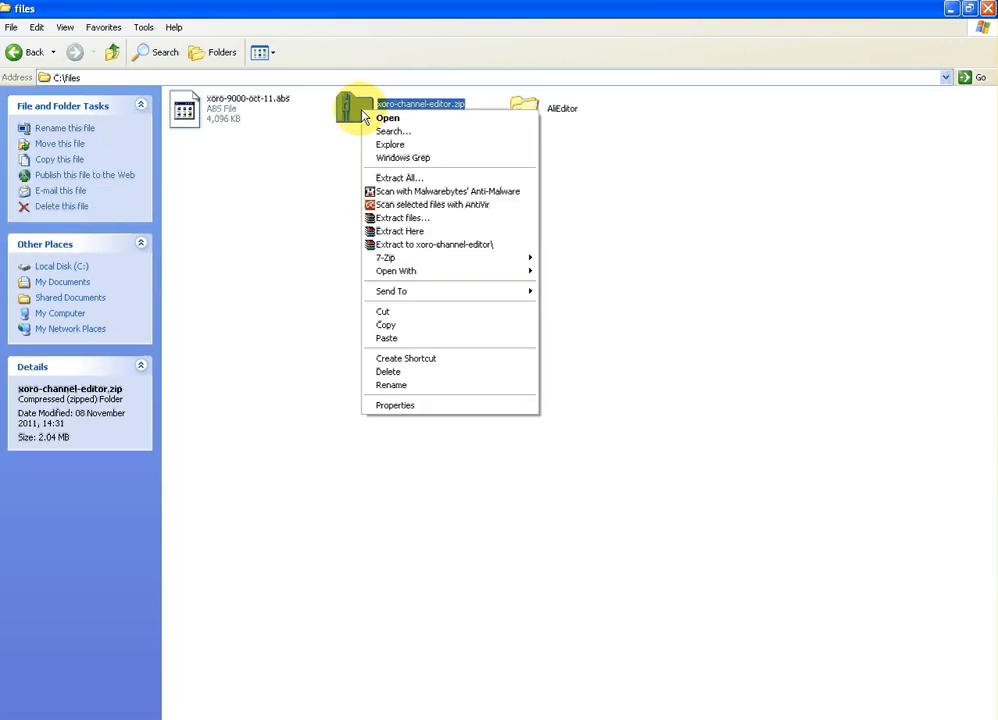
{"action": "left_click", "coordinate": [399, 177]}
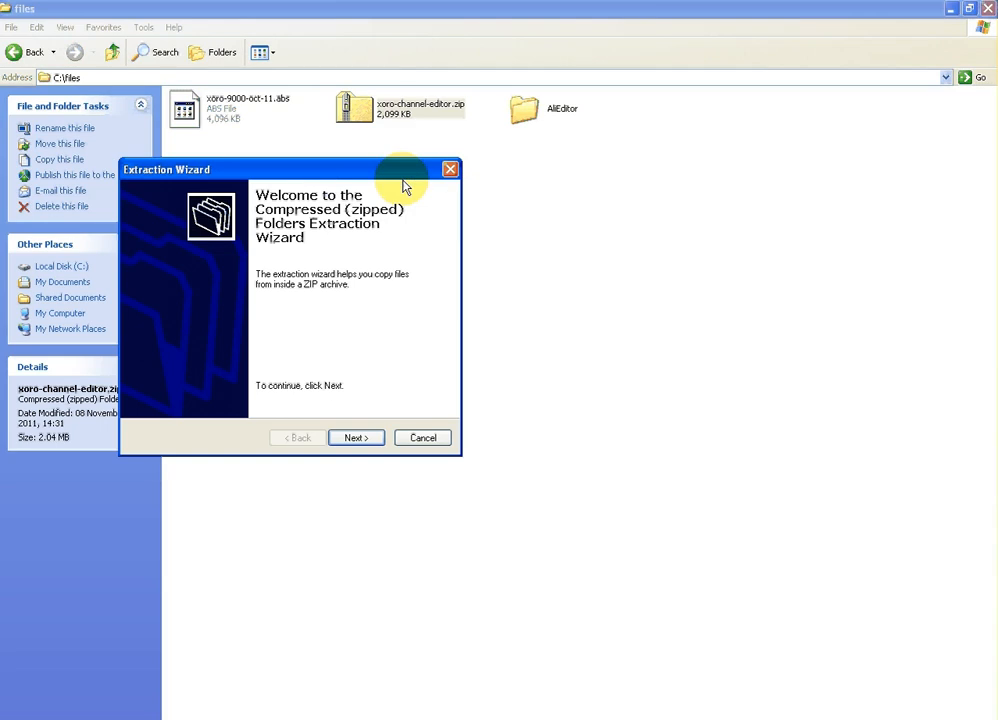
{"action": "mouse_move", "coordinate": [378, 222]}
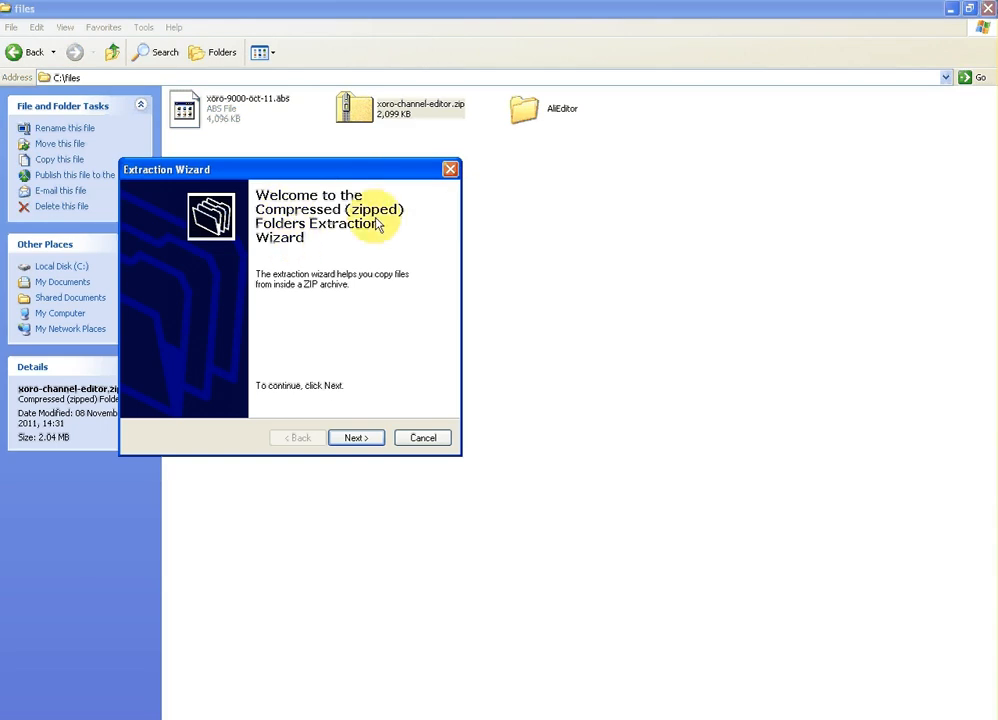
{"action": "left_click", "coordinate": [422, 437]}
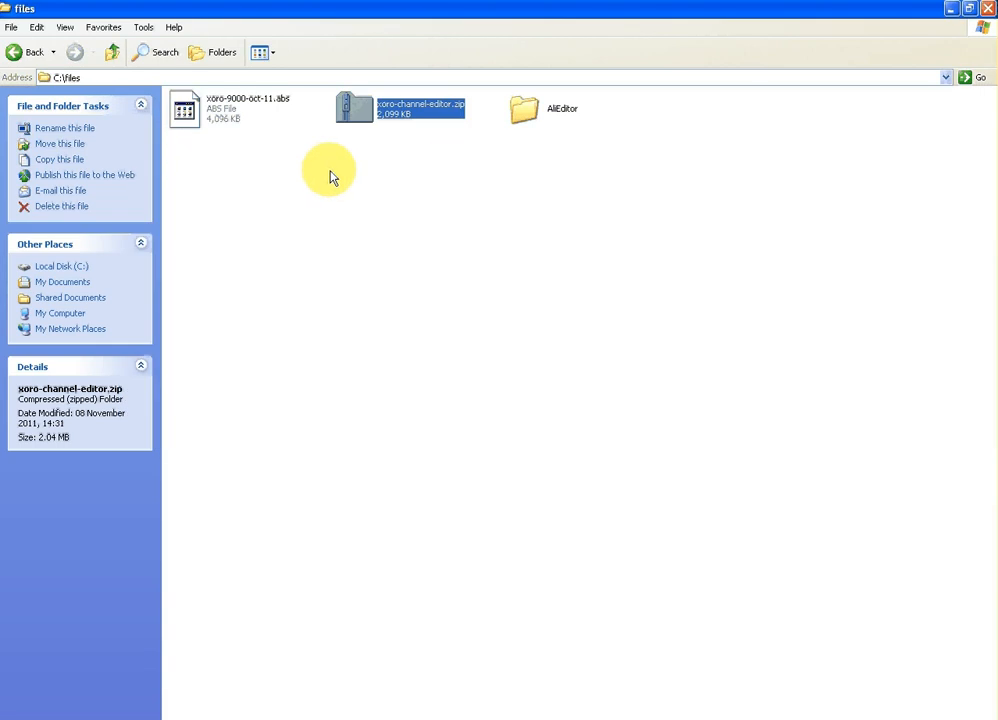
{"action": "mouse_move", "coordinate": [562, 108]}
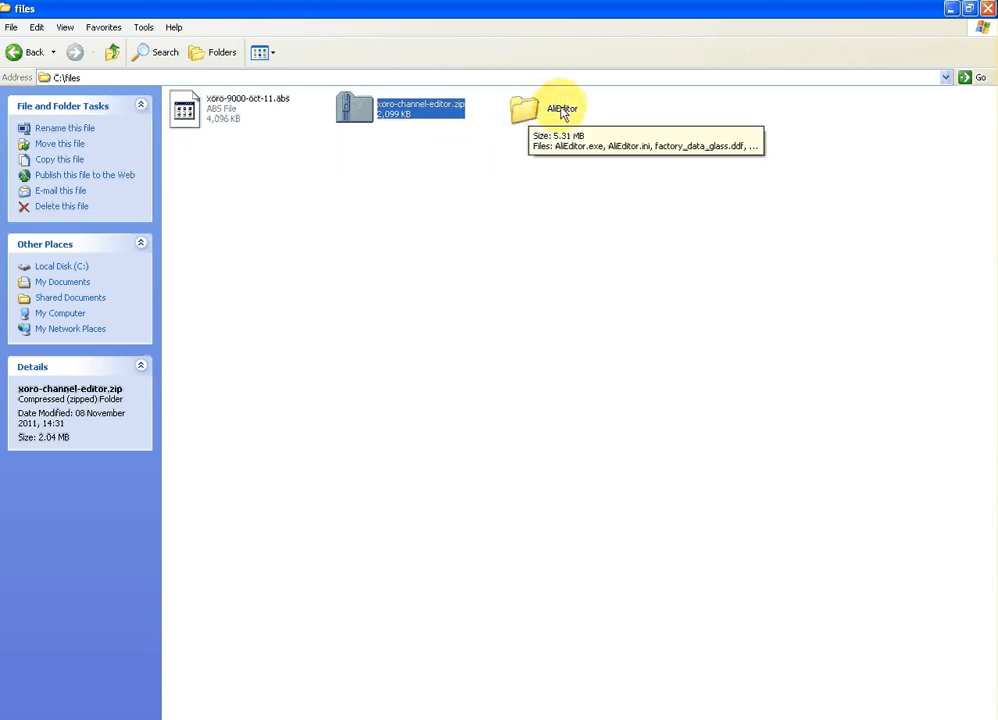
{"action": "left_click", "coordinate": [525, 108]}
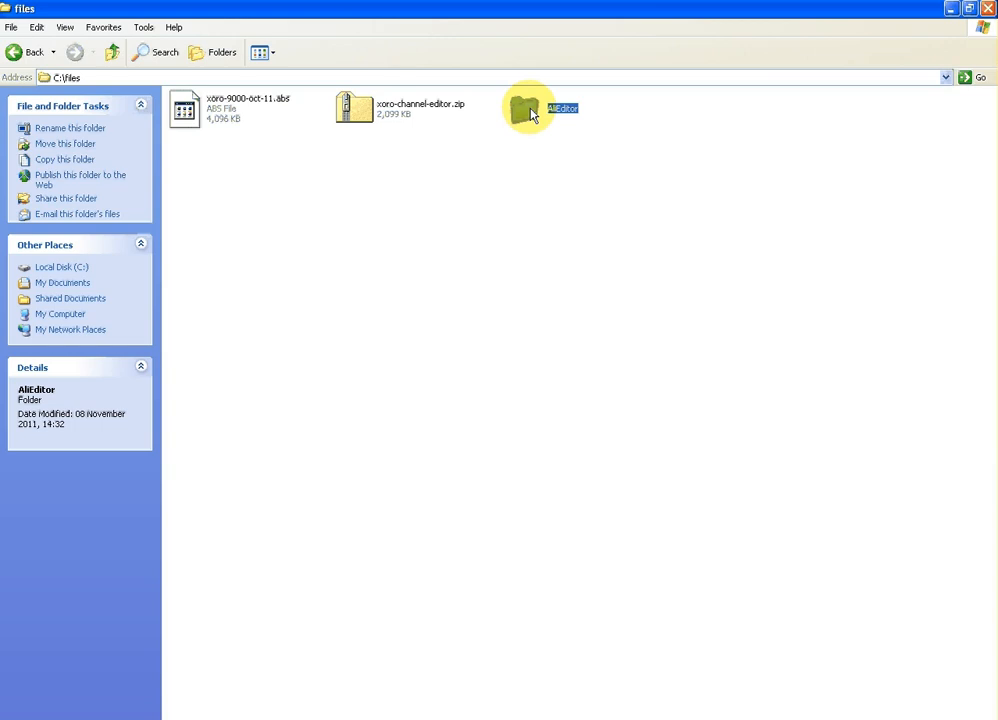
{"action": "double_click", "coordinate": [527, 107]}
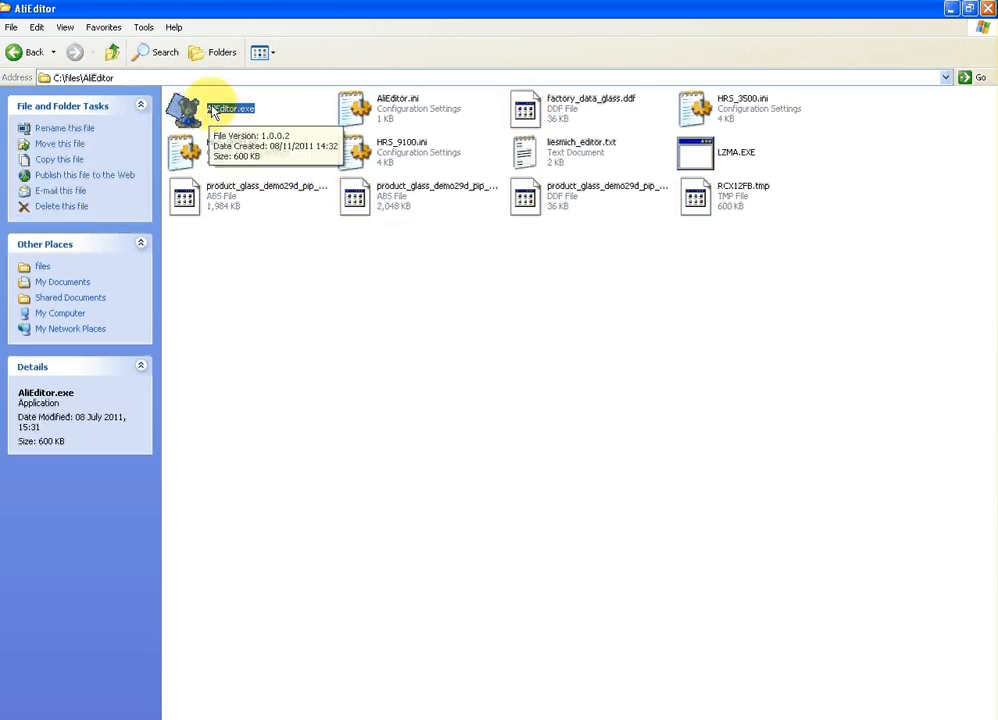
{"action": "mouse_move", "coordinate": [603, 185]}
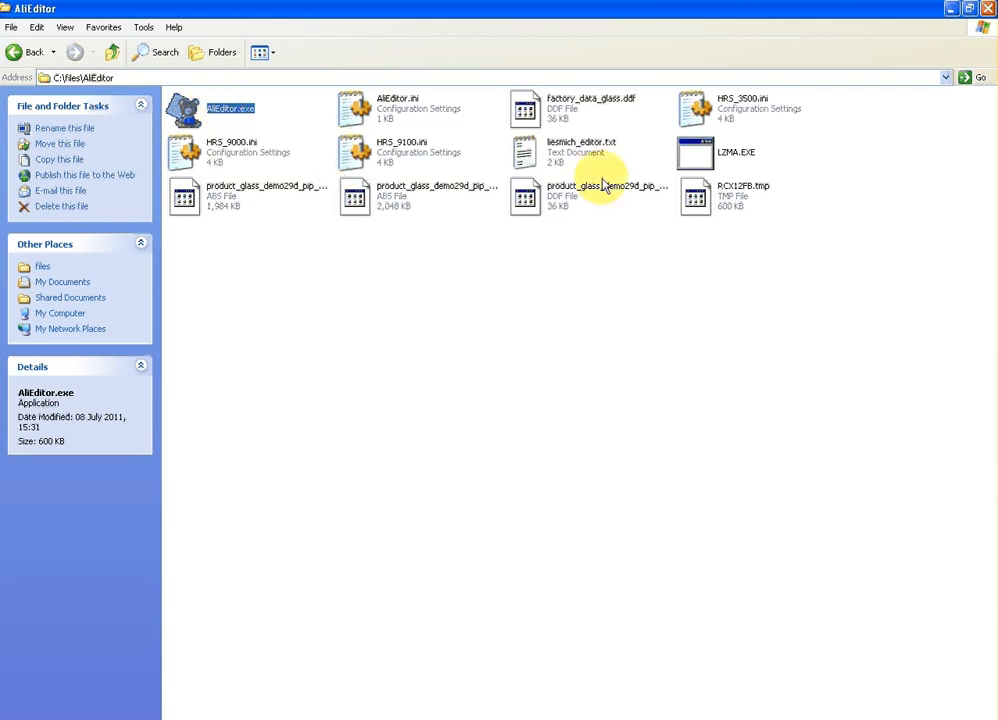
{"action": "mouse_move", "coordinate": [350, 225]}
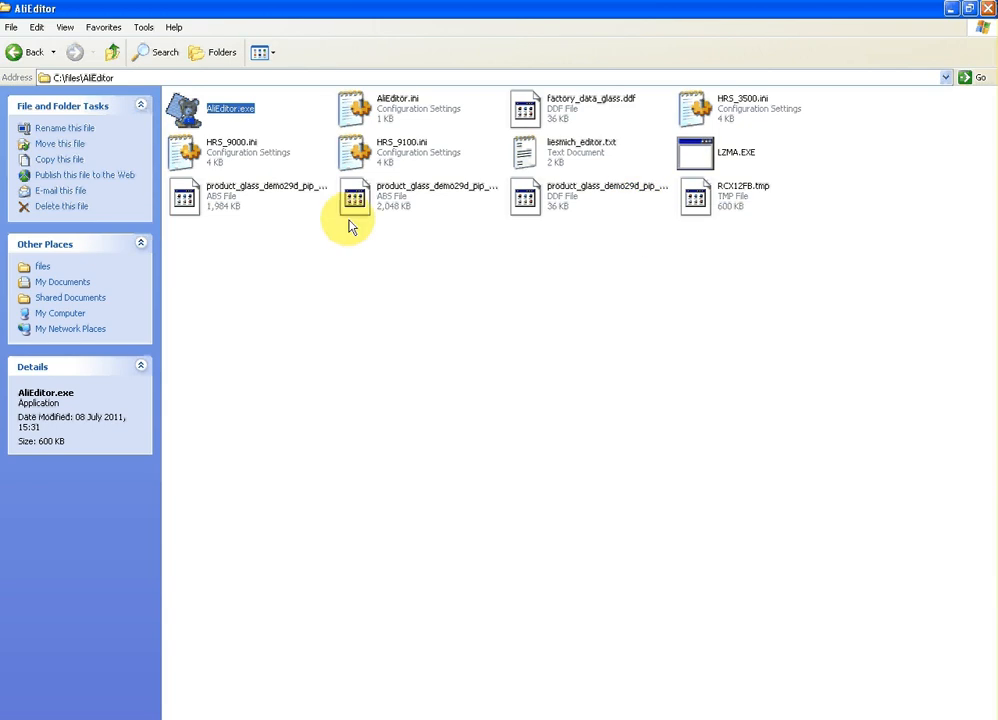
{"action": "mouse_move", "coordinate": [260, 195]}
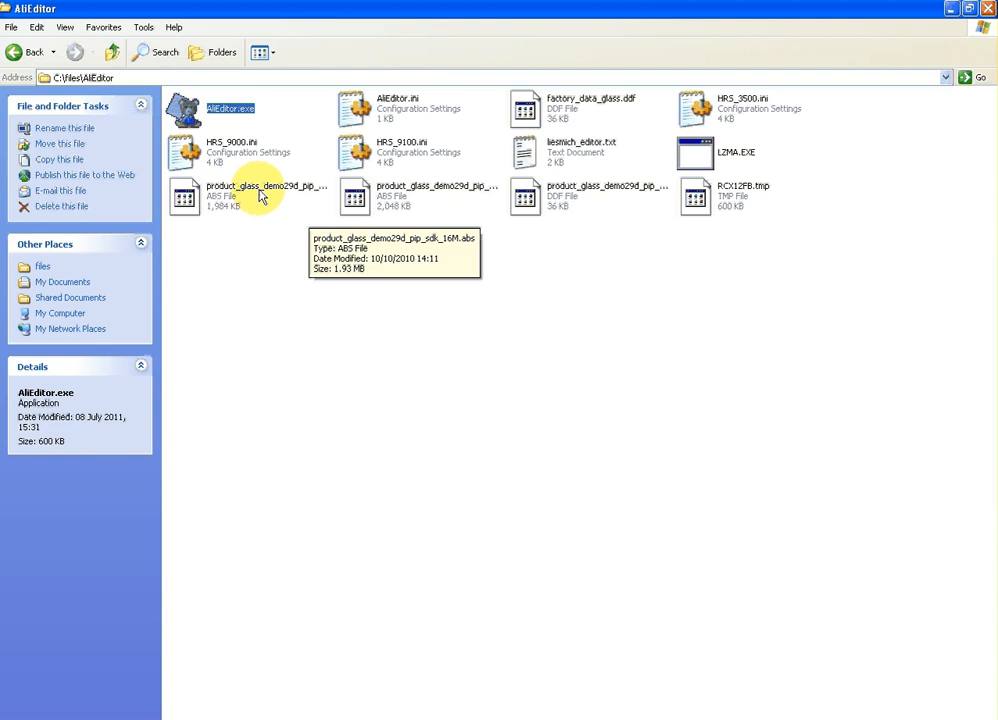
{"action": "mouse_move", "coordinate": [225, 160]}
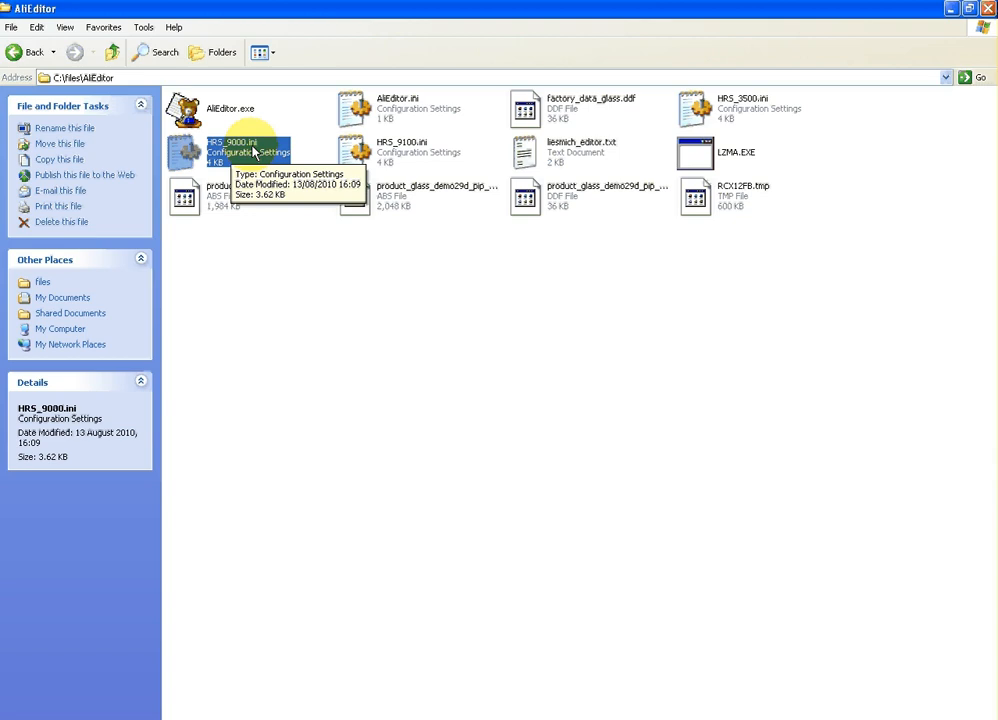
{"action": "mouse_move", "coordinate": [268, 215]}
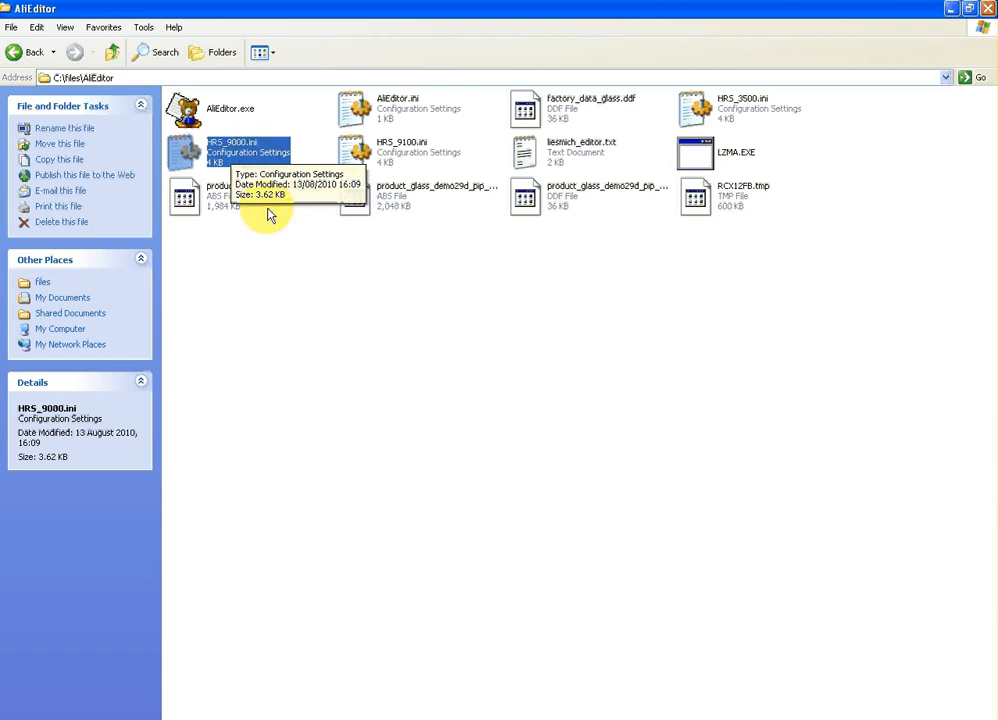
{"action": "left_click", "coordinate": [230, 108]}
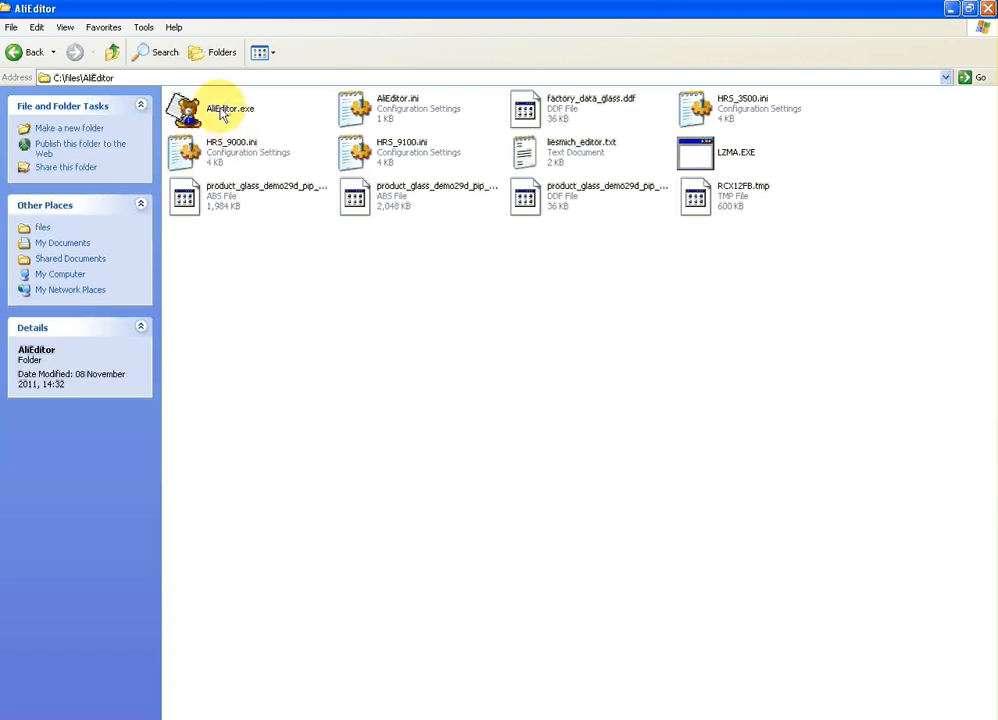
- Launch AliEditor.exe with the HRS_9000.ini script and M3602 chip type
{"action": "double_click", "coordinate": [229, 108]}
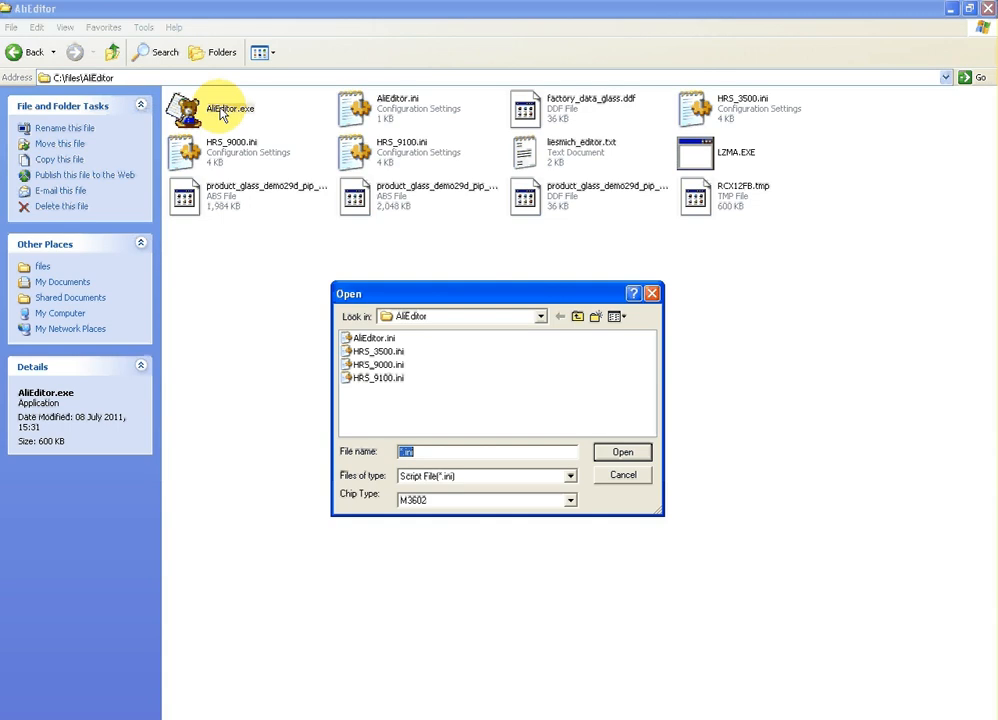
{"action": "mouse_move", "coordinate": [412, 345]}
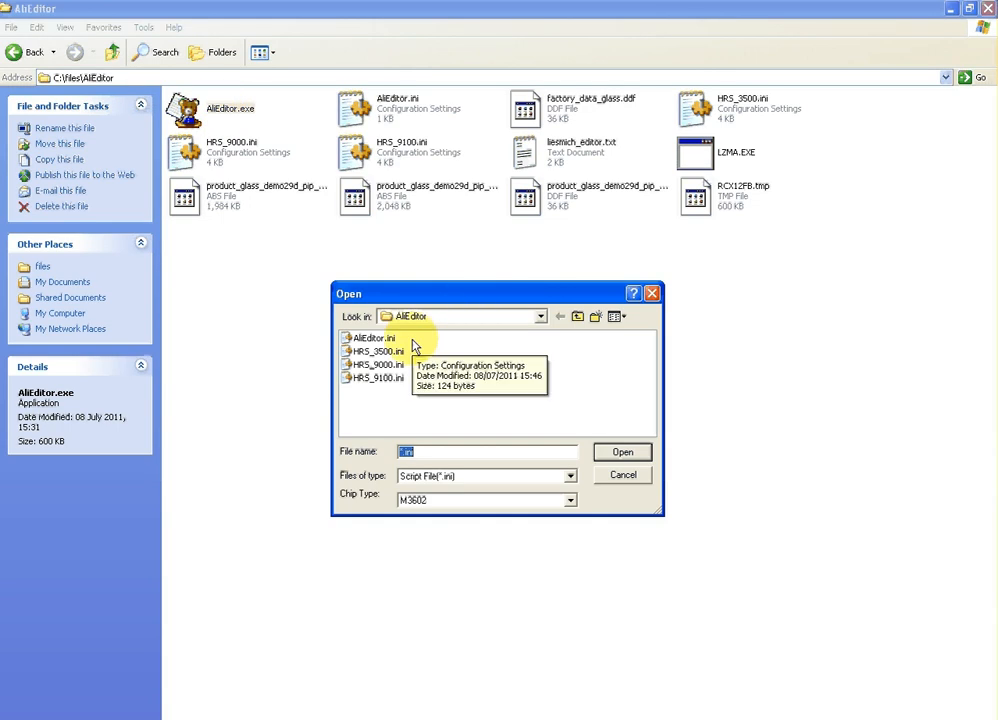
{"action": "mouse_move", "coordinate": [390, 365]}
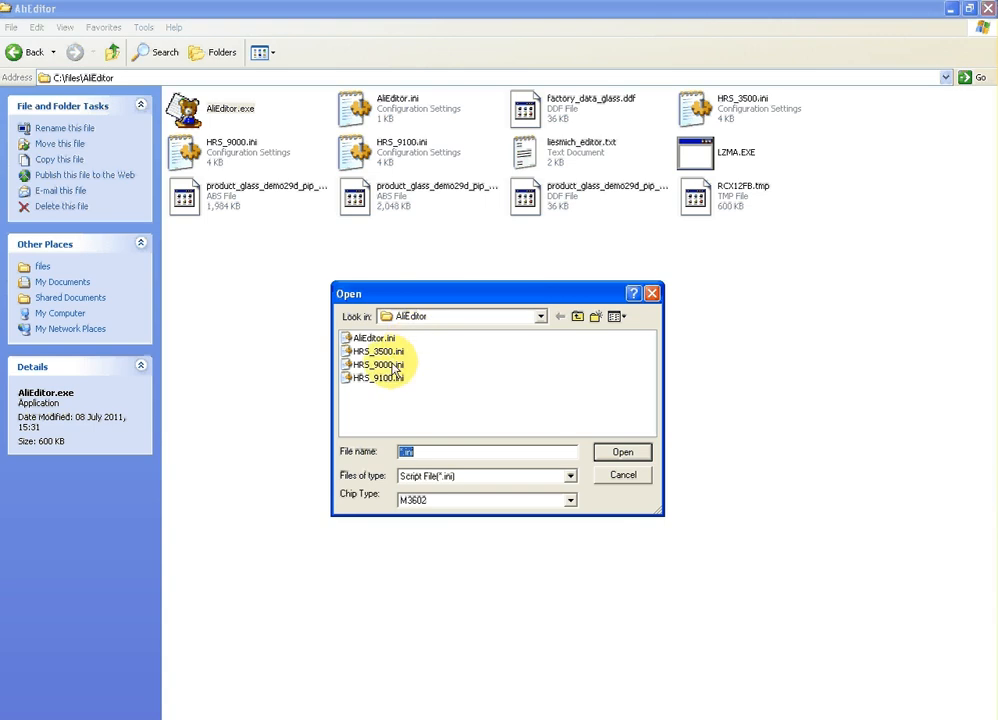
{"action": "mouse_move", "coordinate": [383, 364]}
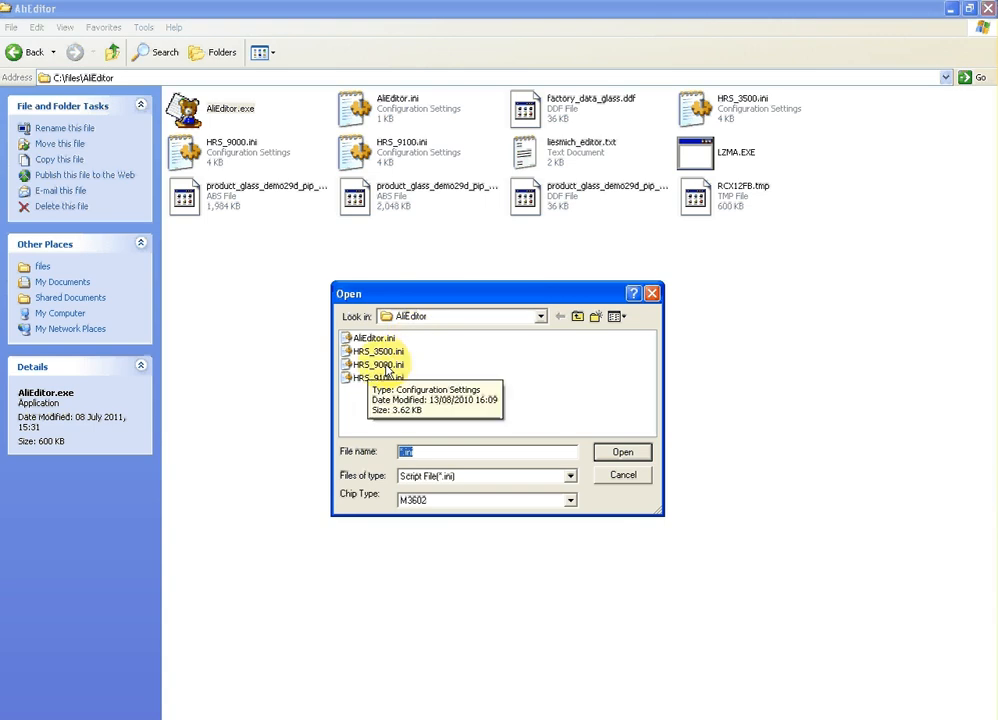
{"action": "left_click", "coordinate": [378, 364]}
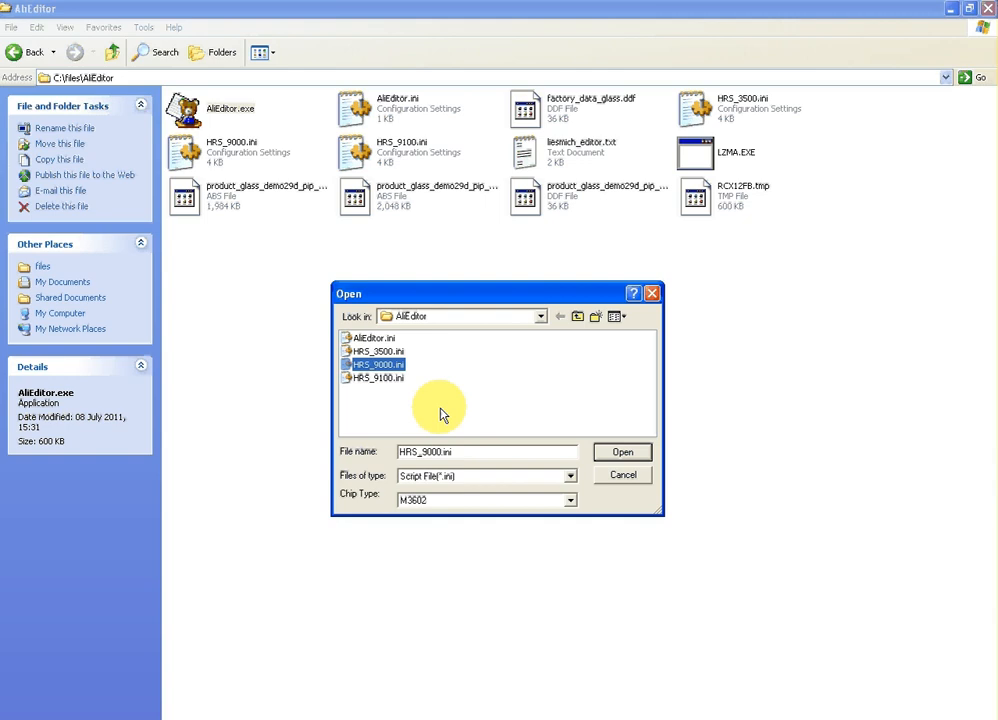
{"action": "left_click", "coordinate": [570, 499]}
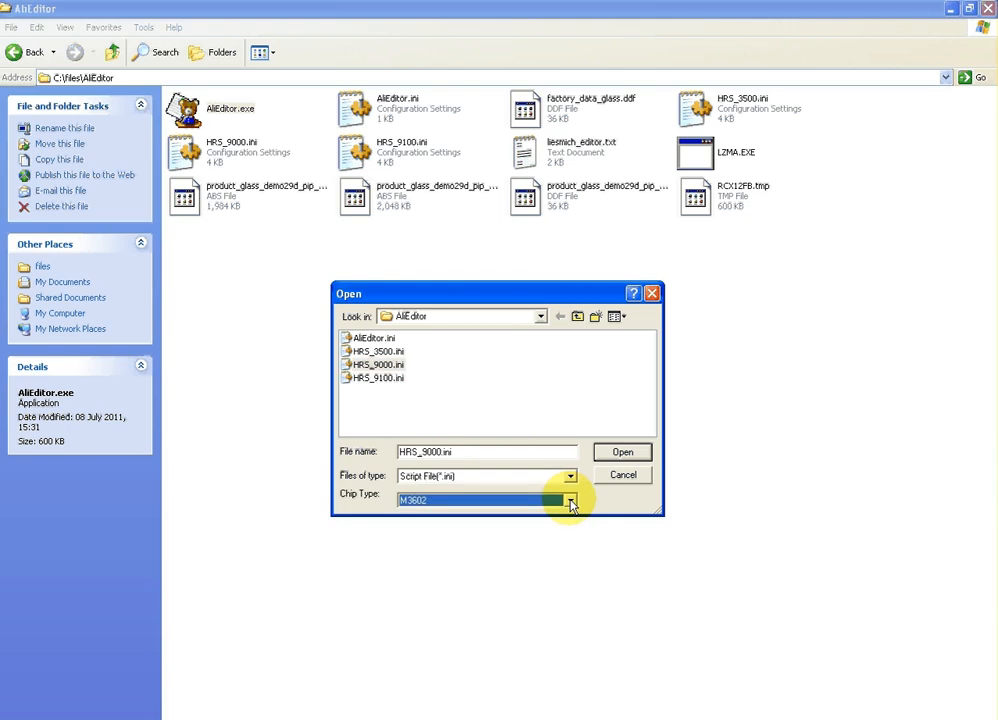
{"action": "left_click", "coordinate": [570, 500]}
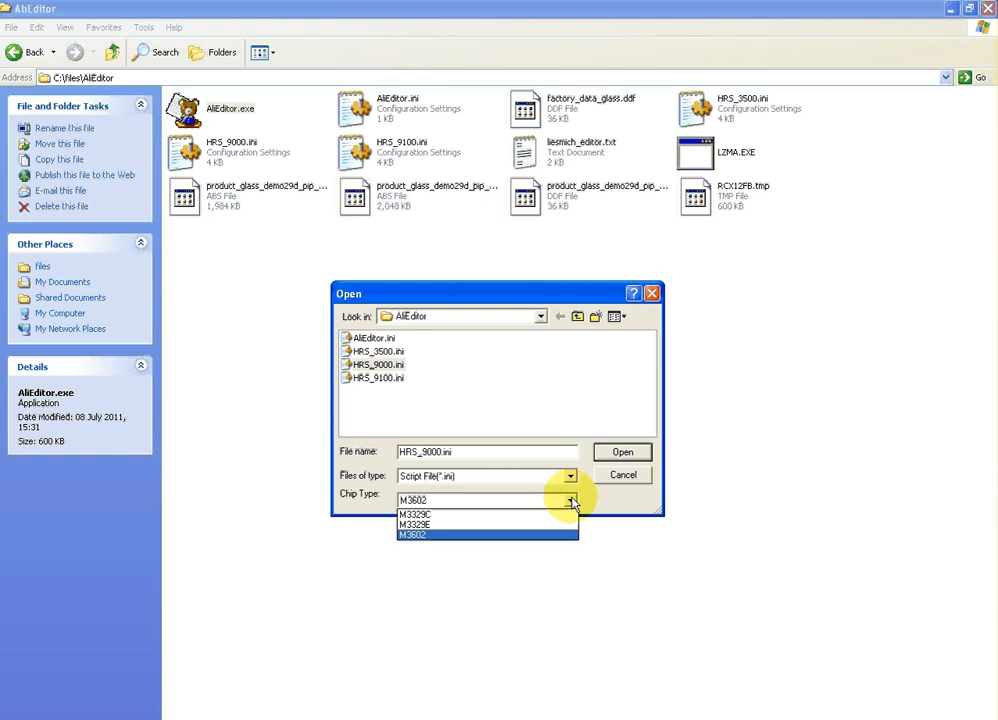
{"action": "mouse_move", "coordinate": [497, 537]}
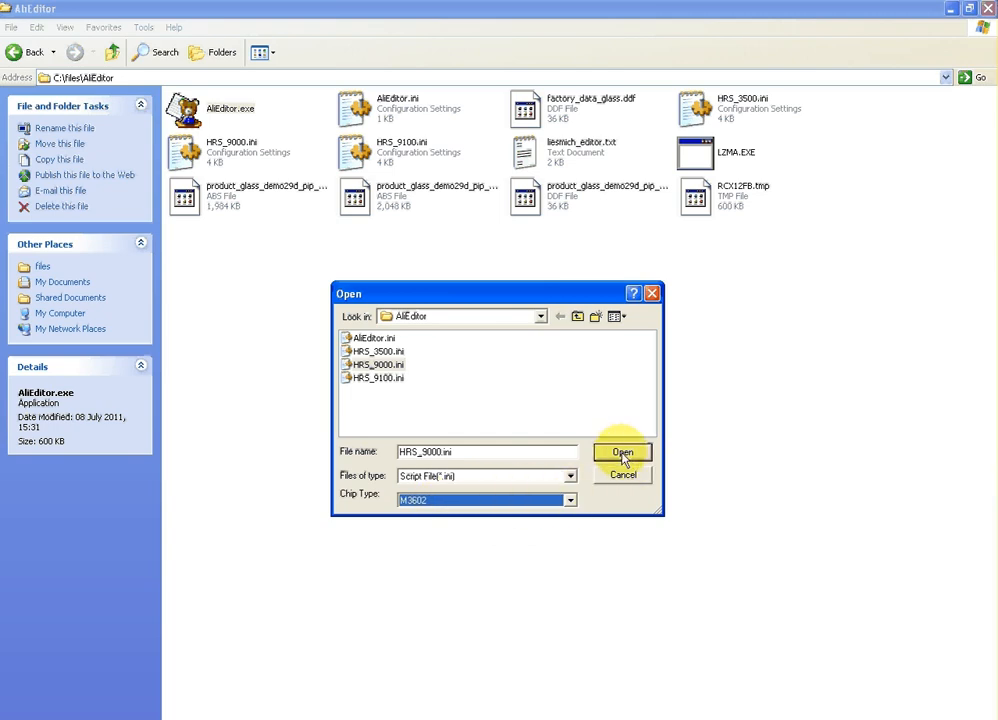
{"action": "left_click", "coordinate": [622, 452]}
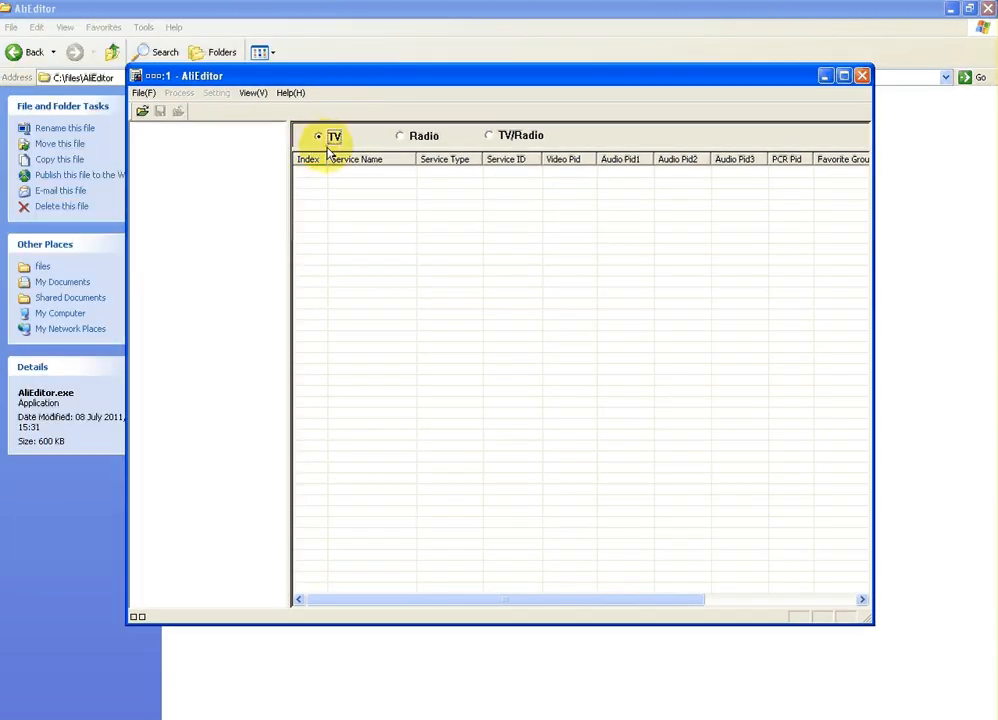
- Open xoro-9000-oct-11.abs from C:\files as a .abs file, loaded as User Data Base
{"action": "left_click", "coordinate": [143, 92]}
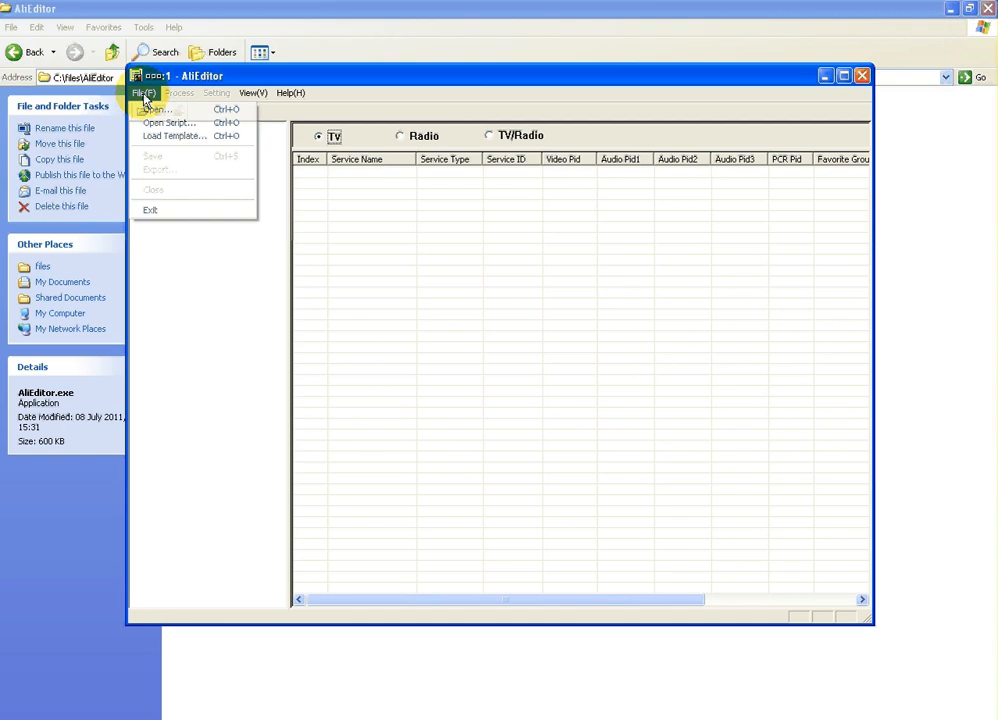
{"action": "left_click", "coordinate": [158, 109]}
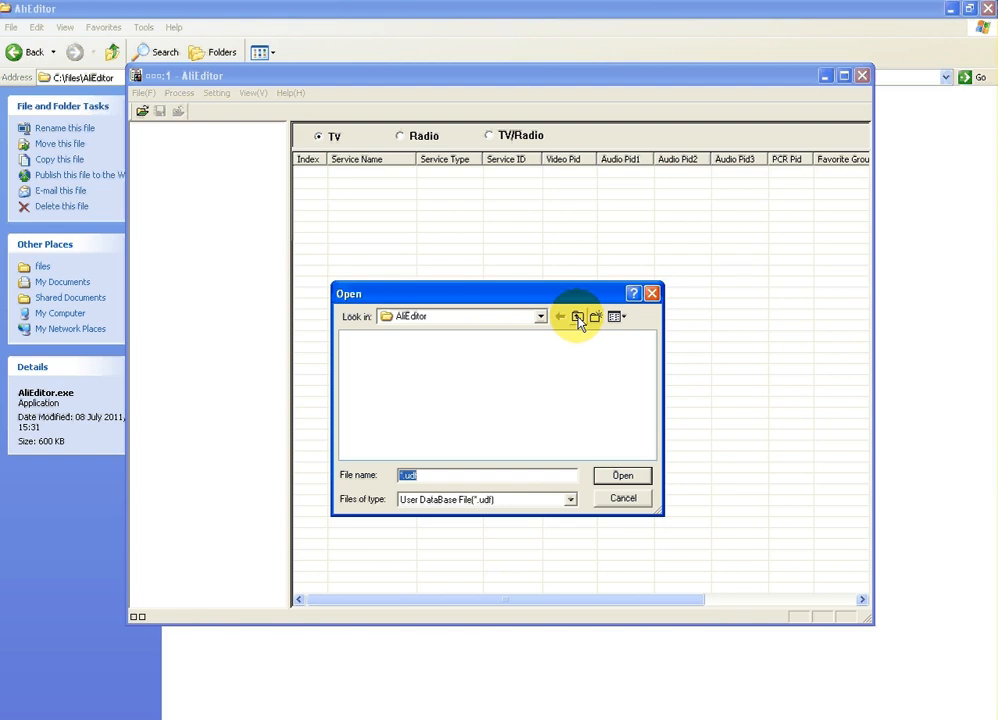
{"action": "left_click", "coordinate": [577, 317]}
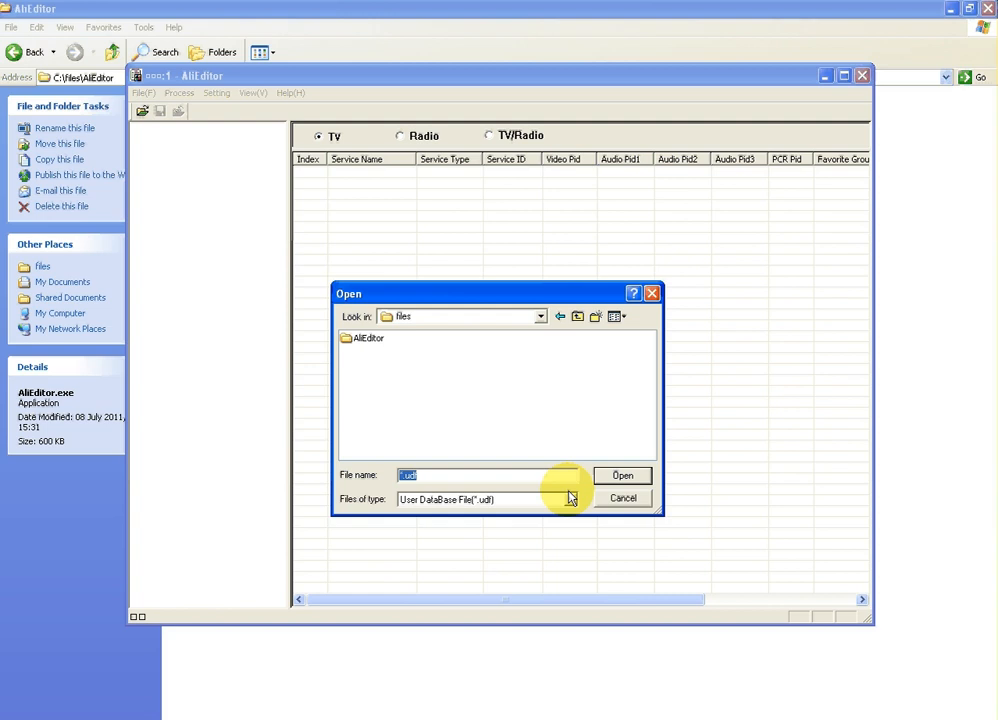
{"action": "left_click", "coordinate": [571, 499]}
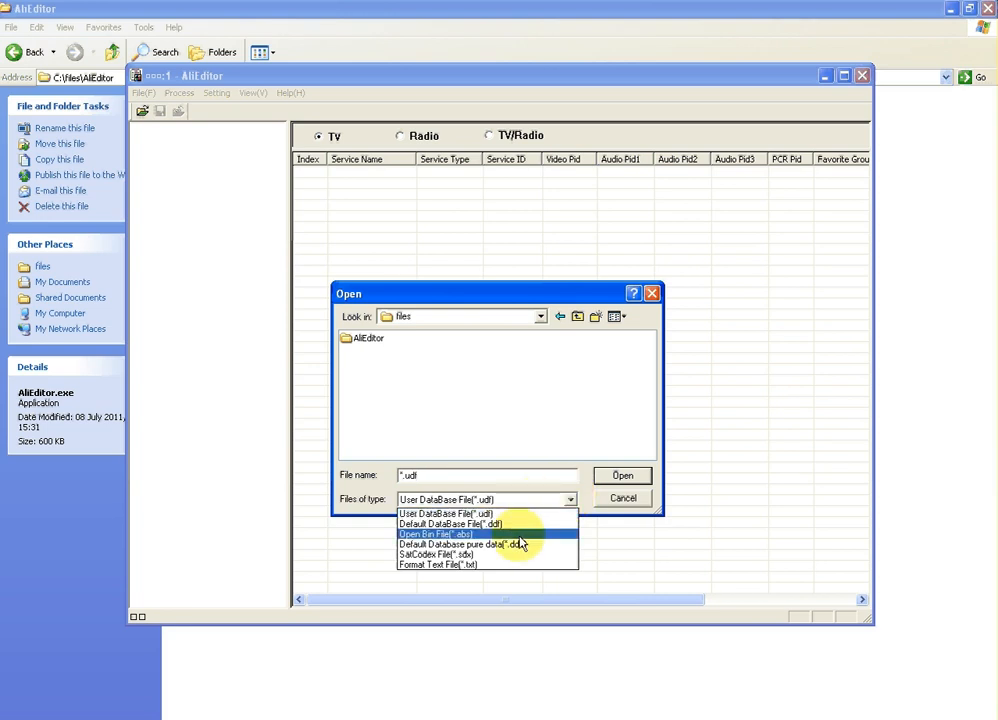
{"action": "left_click", "coordinate": [434, 534]}
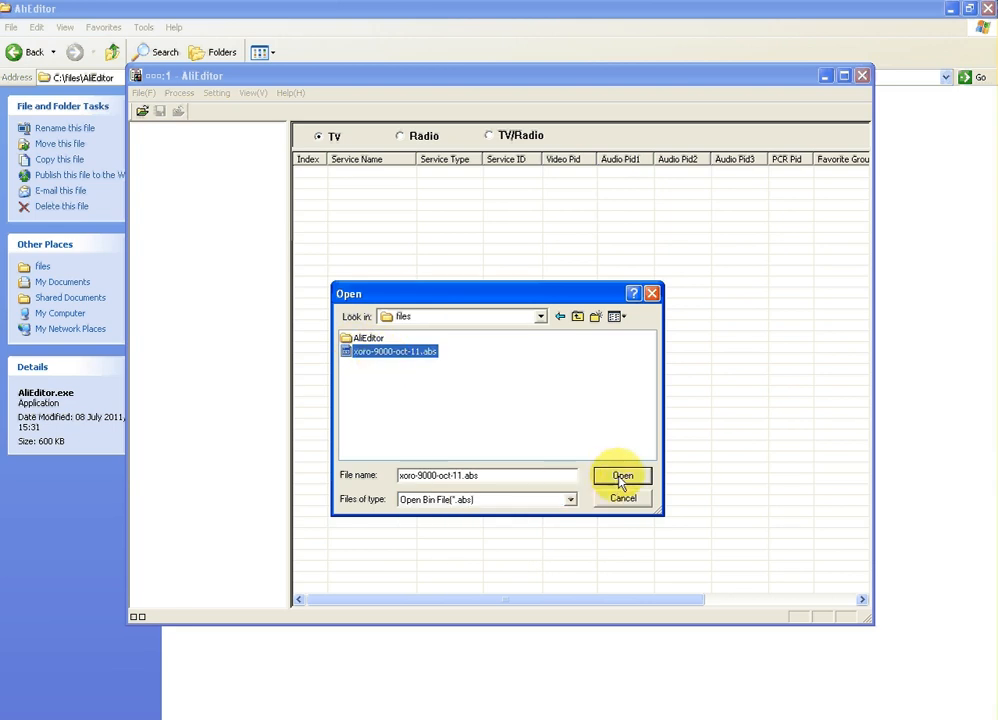
{"action": "left_click", "coordinate": [622, 475]}
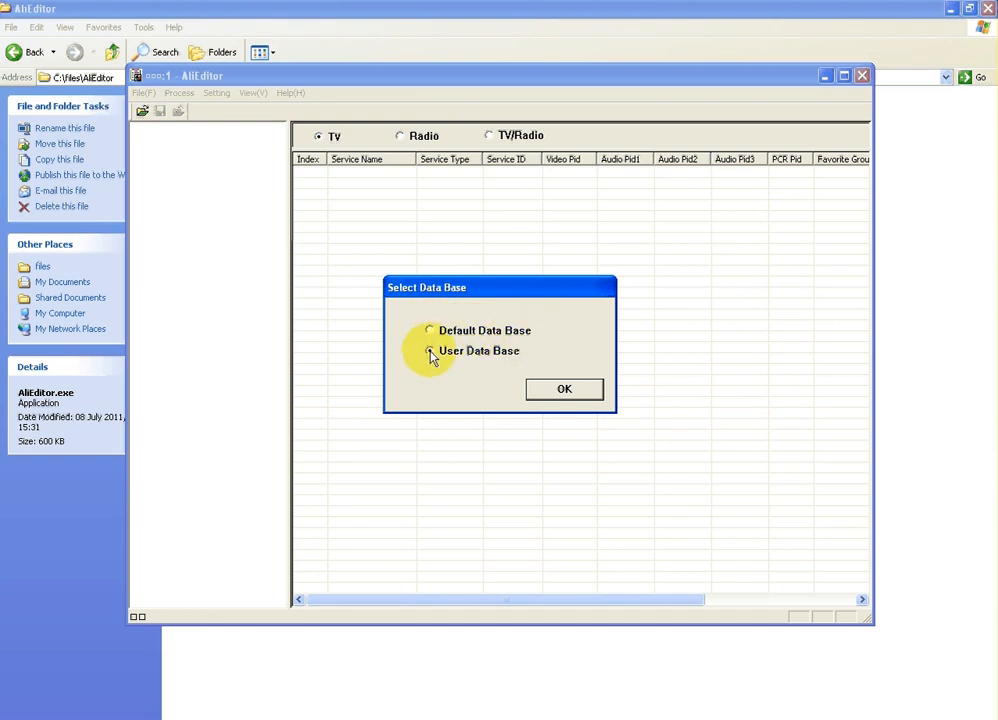
{"action": "left_click", "coordinate": [429, 350]}
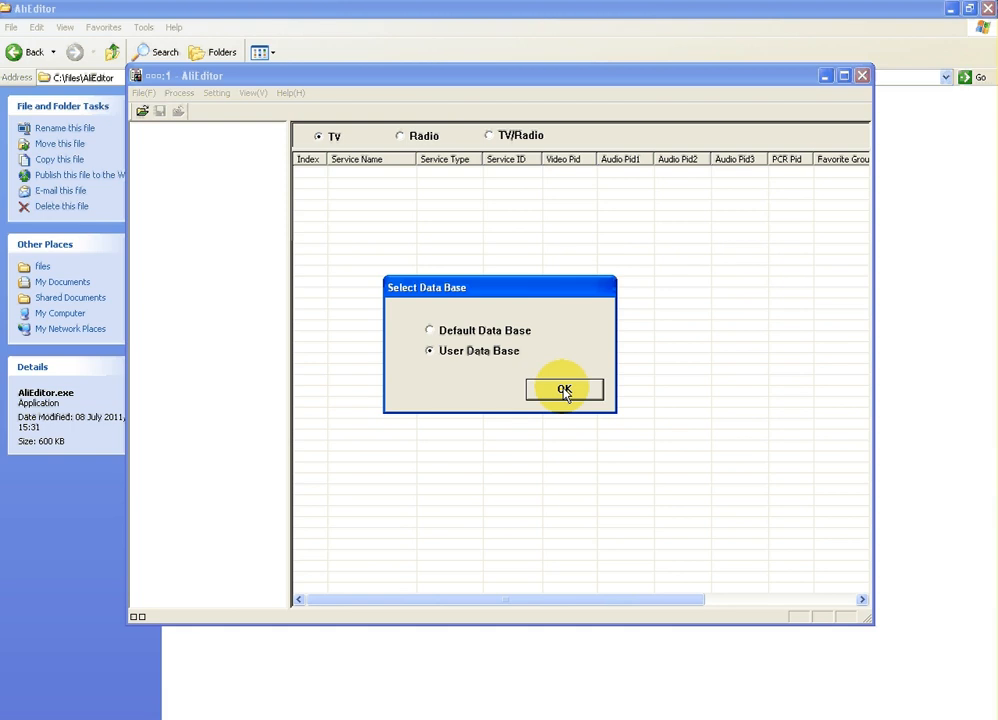
{"action": "left_click", "coordinate": [563, 389]}
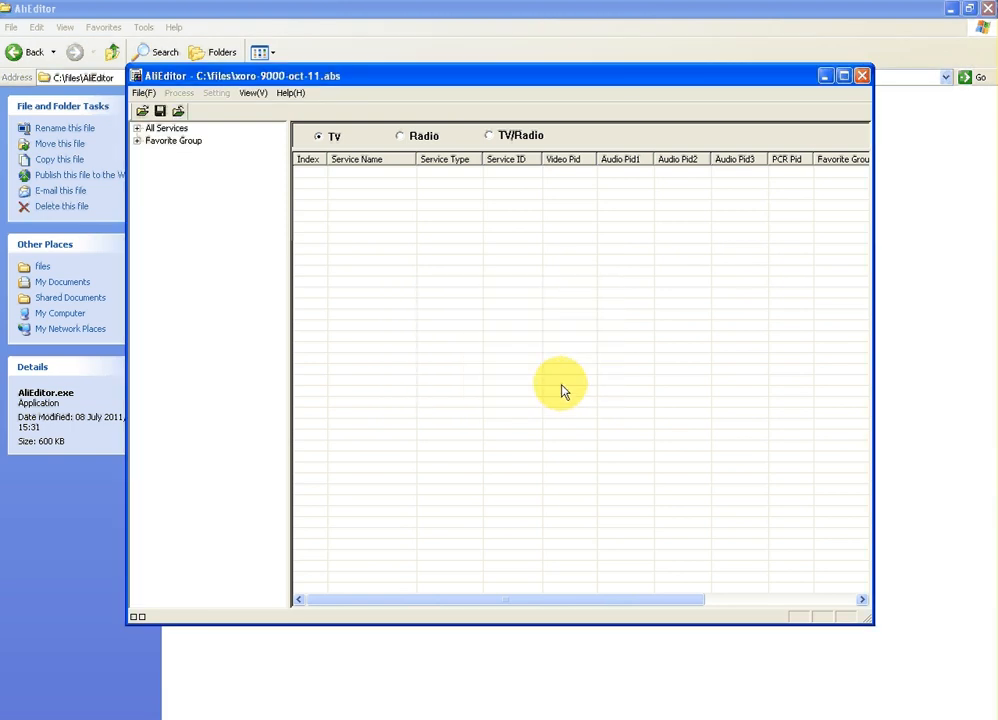
{"action": "mouse_move", "coordinate": [537, 357]}
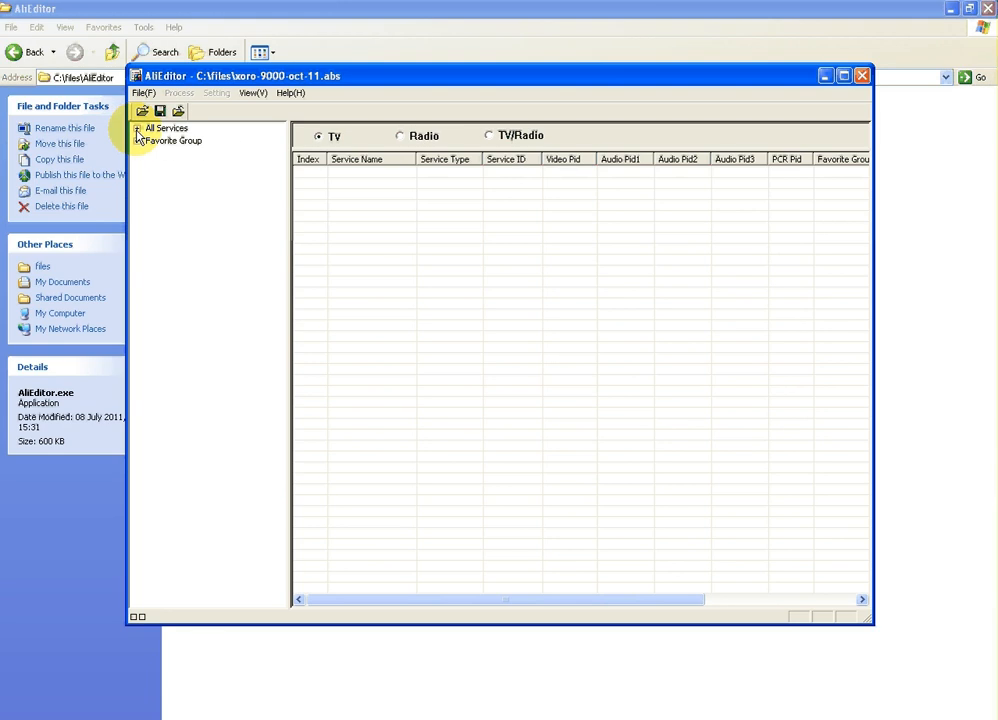
- Expand All Services and Satellite Information, then select ASTRA 2A,2B,2D
{"action": "left_click", "coordinate": [137, 128]}
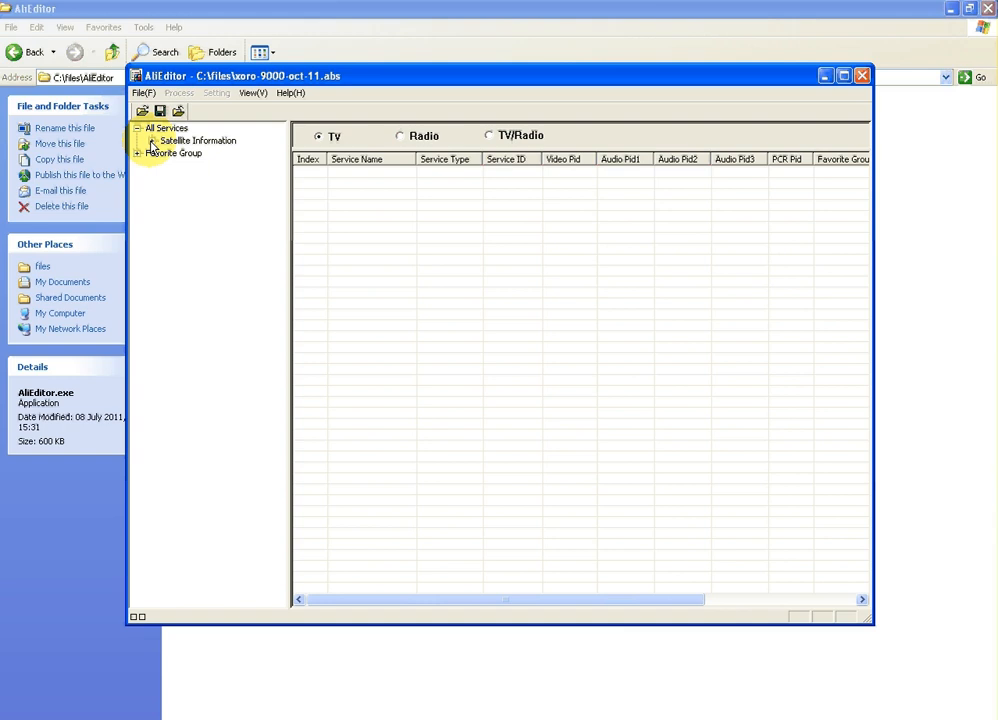
{"action": "left_click", "coordinate": [137, 140]}
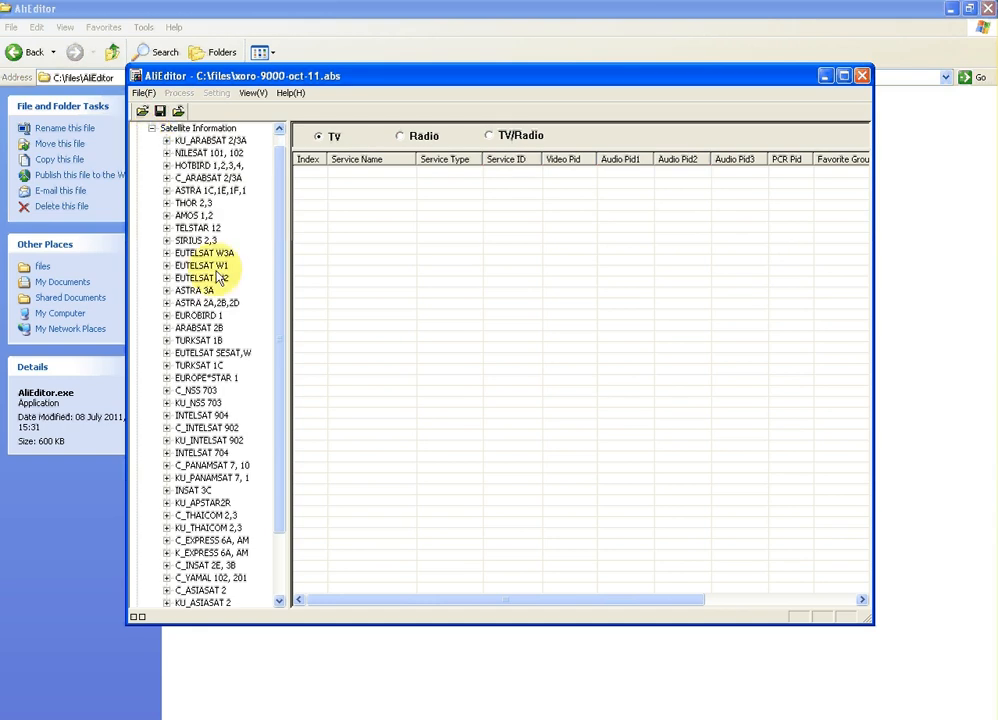
{"action": "mouse_move", "coordinate": [283, 277]}
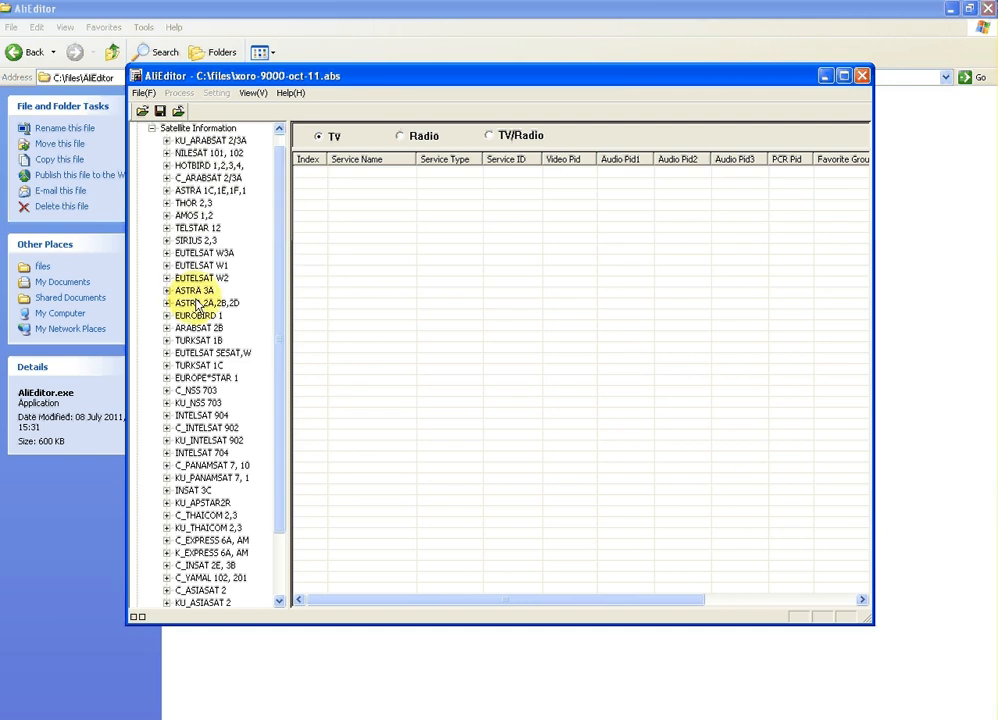
{"action": "left_click", "coordinate": [205, 303]}
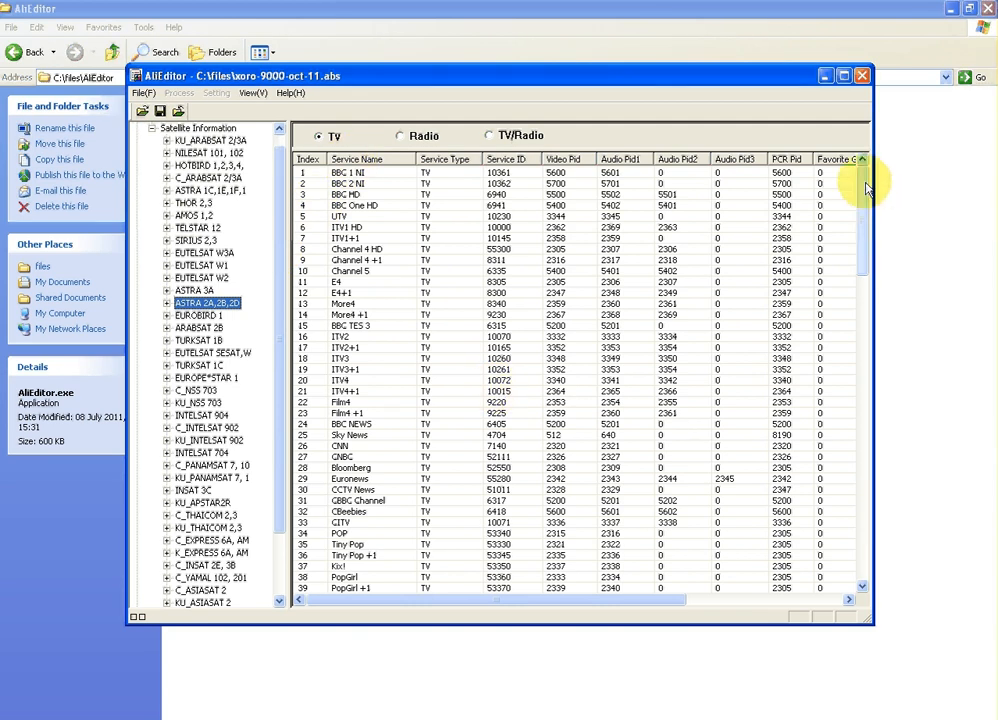
{"action": "scroll", "scroll_direction": "down", "scroll_amount": 3}
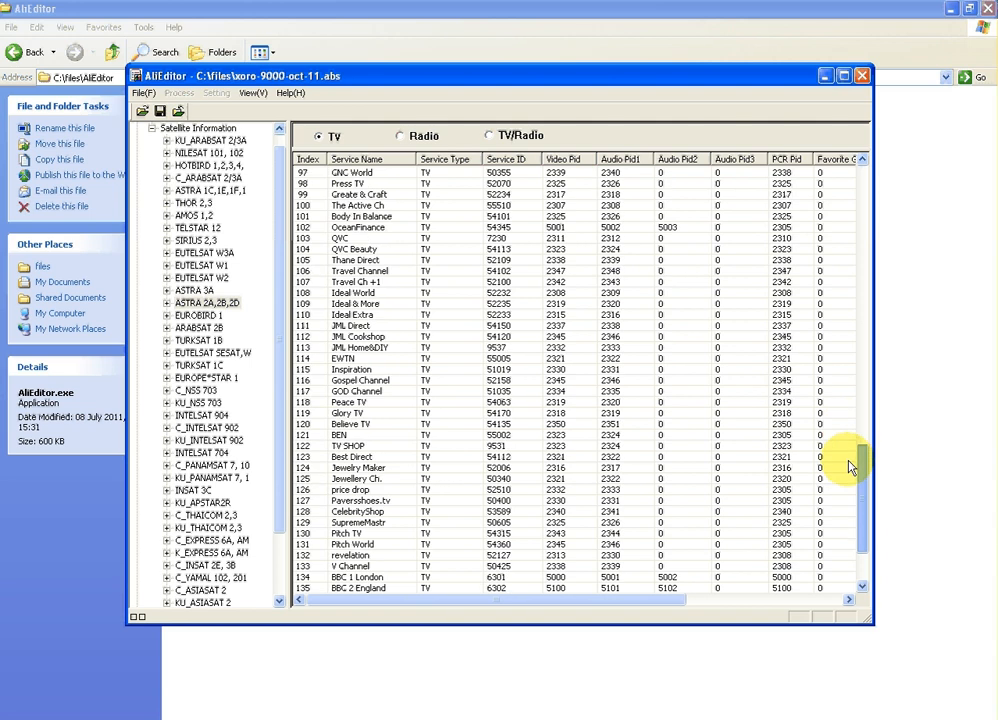
{"action": "scroll", "scroll_direction": "up", "scroll_amount": 3}
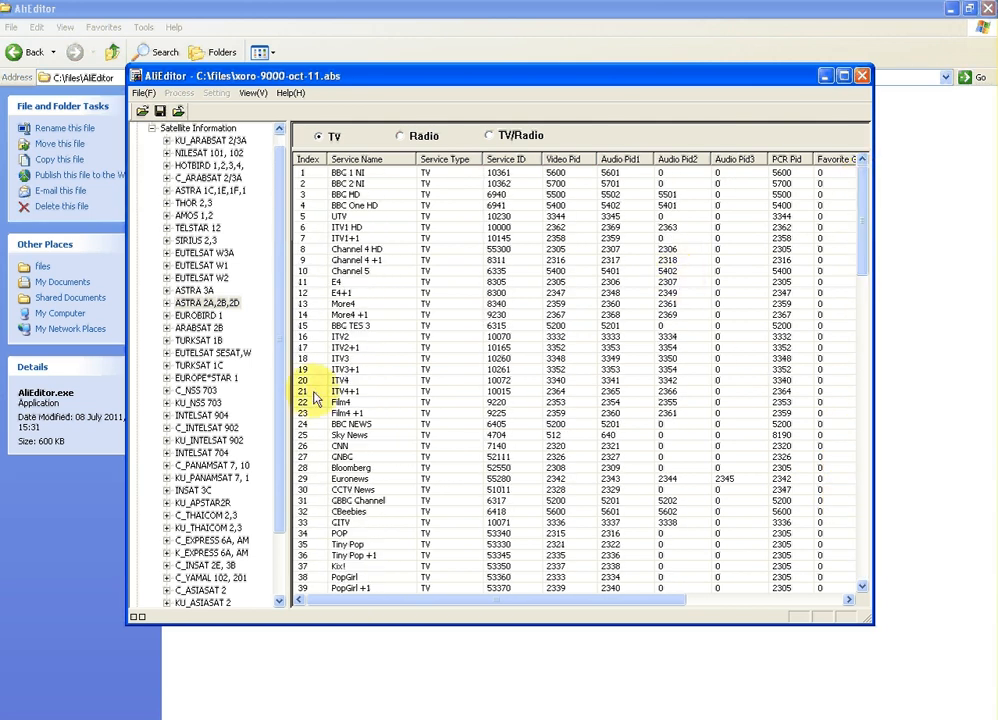
{"action": "left_click", "coordinate": [350, 390]}
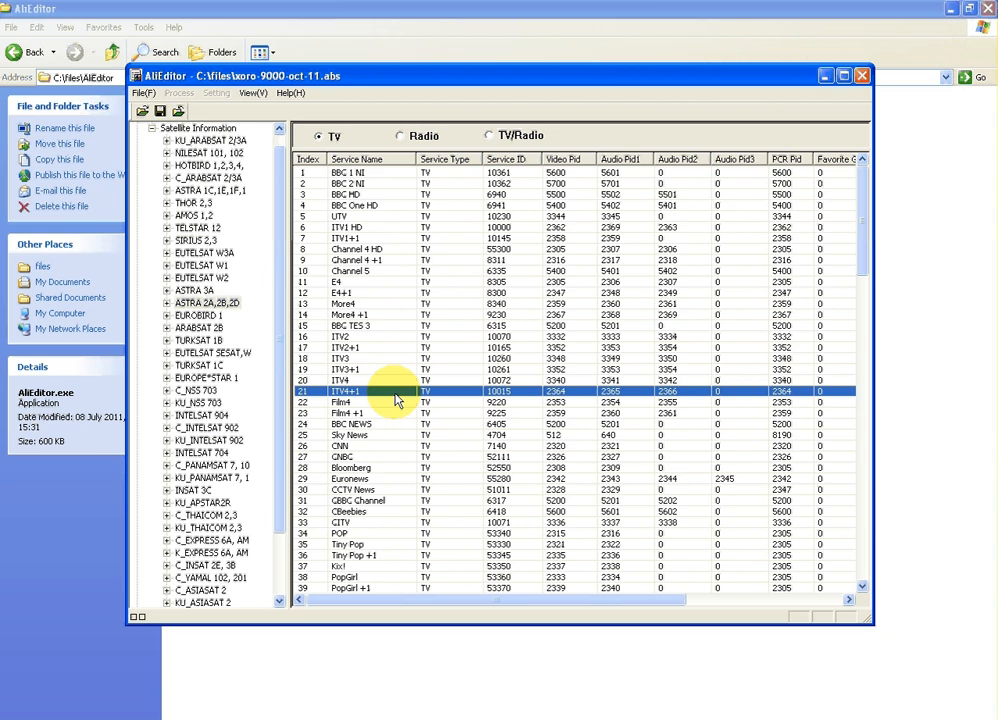
{"action": "left_click", "coordinate": [355, 314]}
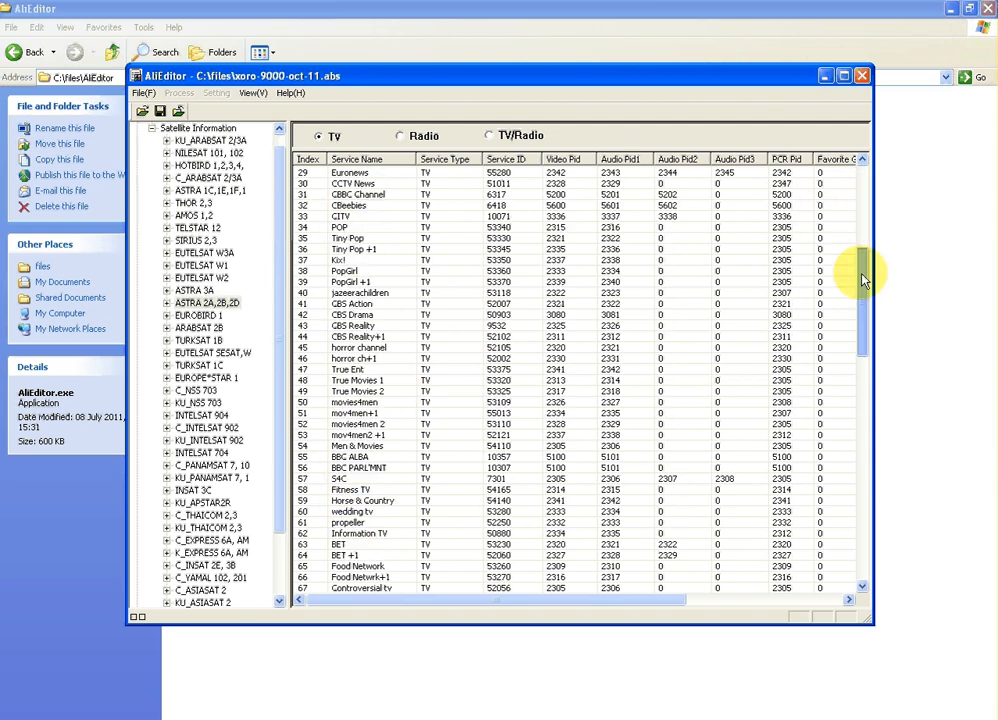
- Delete BBC PARL'MNT from the ASTRA list and scroll back to the top
{"action": "scroll", "scroll_direction": "up", "scroll_amount": 3}
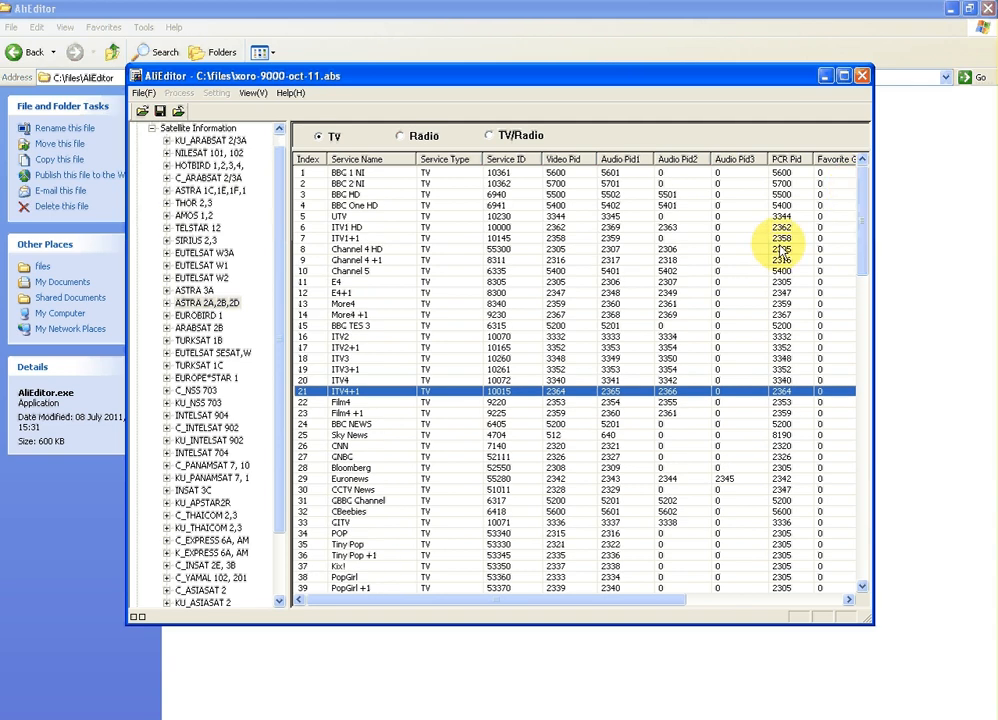
{"action": "scroll", "scroll_direction": "down", "scroll_amount": 3}
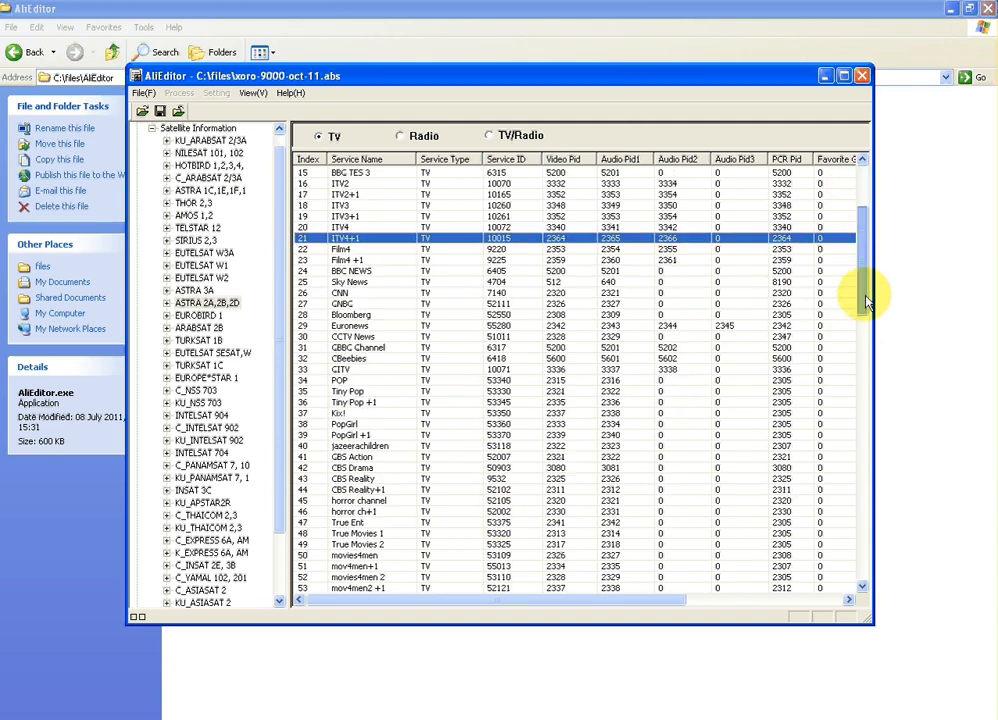
{"action": "scroll", "scroll_direction": "down", "scroll_amount": 3}
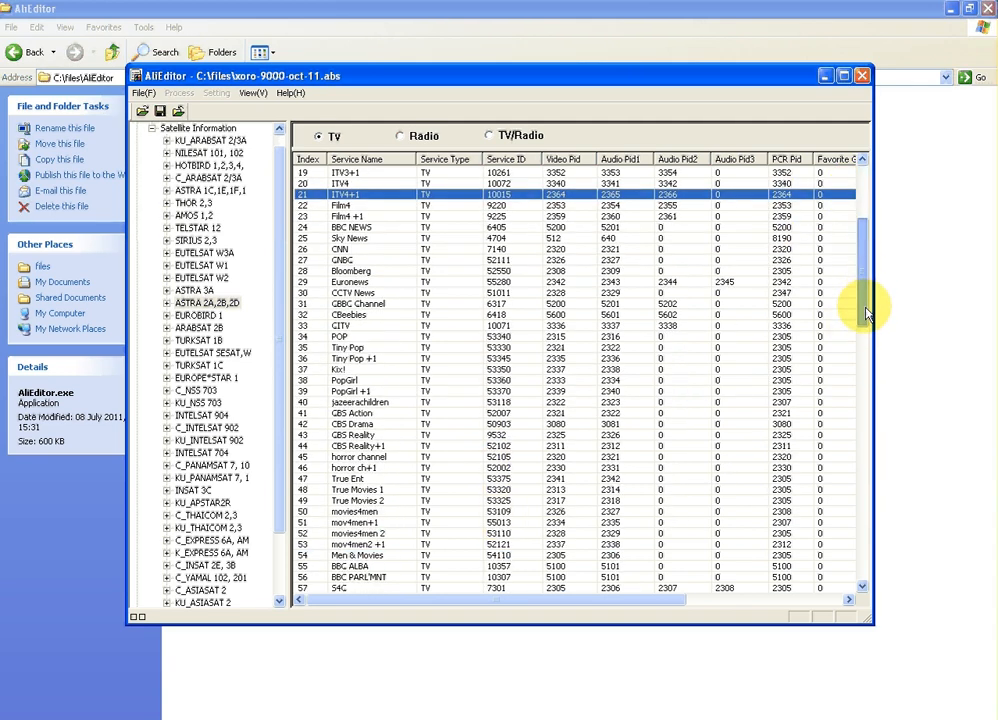
{"action": "scroll", "scroll_direction": "down", "scroll_amount": 3}
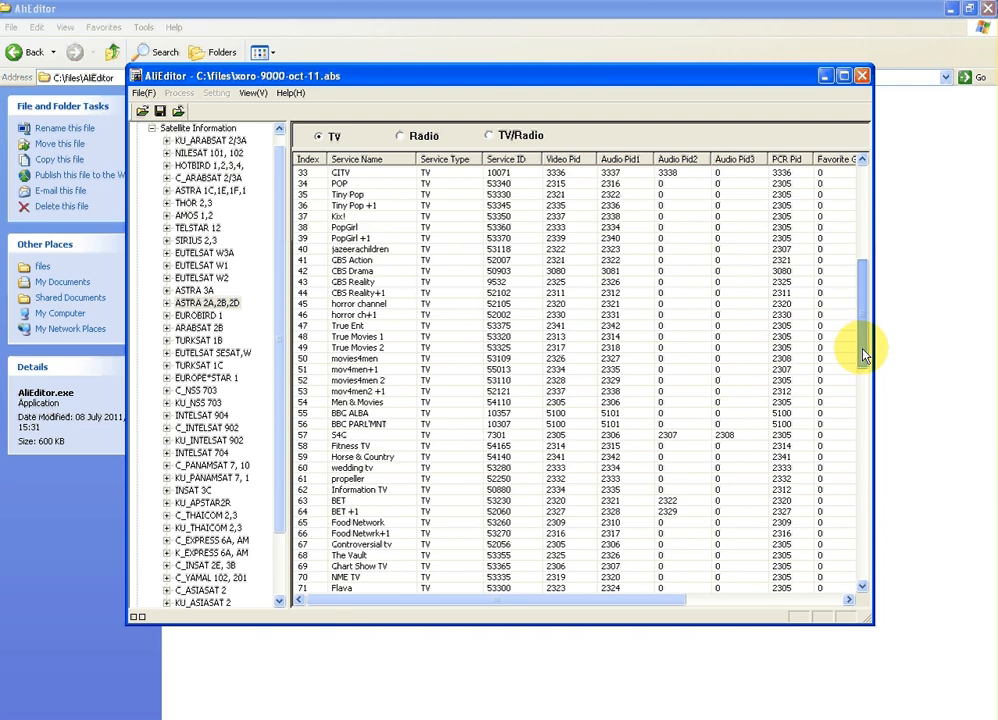
{"action": "scroll", "scroll_direction": "down", "scroll_amount": 3}
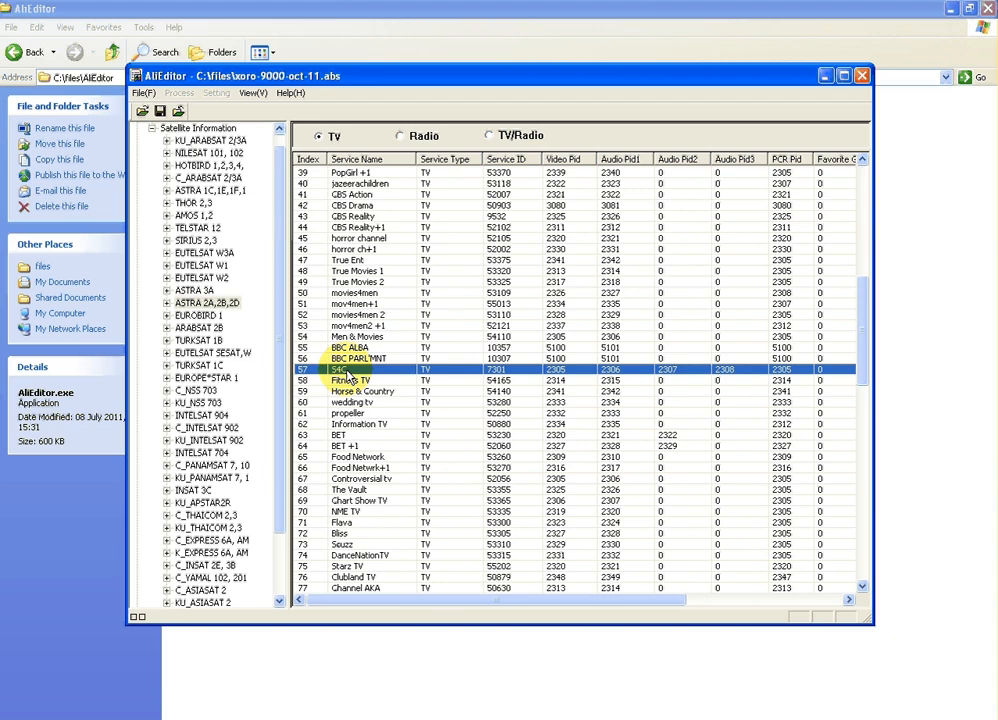
{"action": "left_click", "coordinate": [355, 358]}
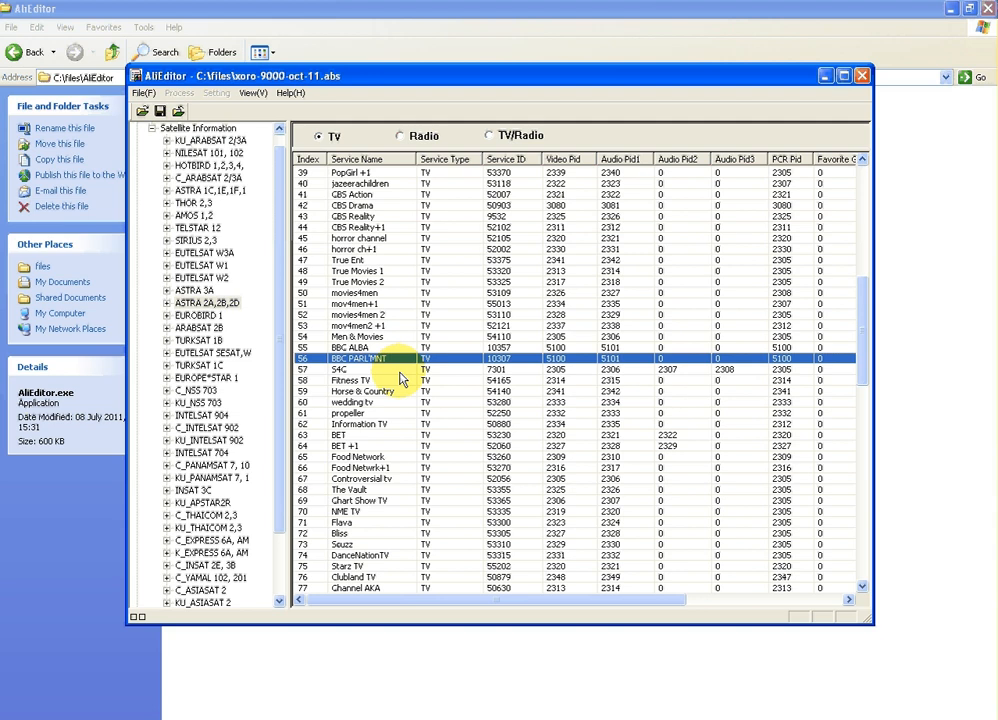
{"action": "scroll", "scroll_direction": "up", "scroll_amount": 3}
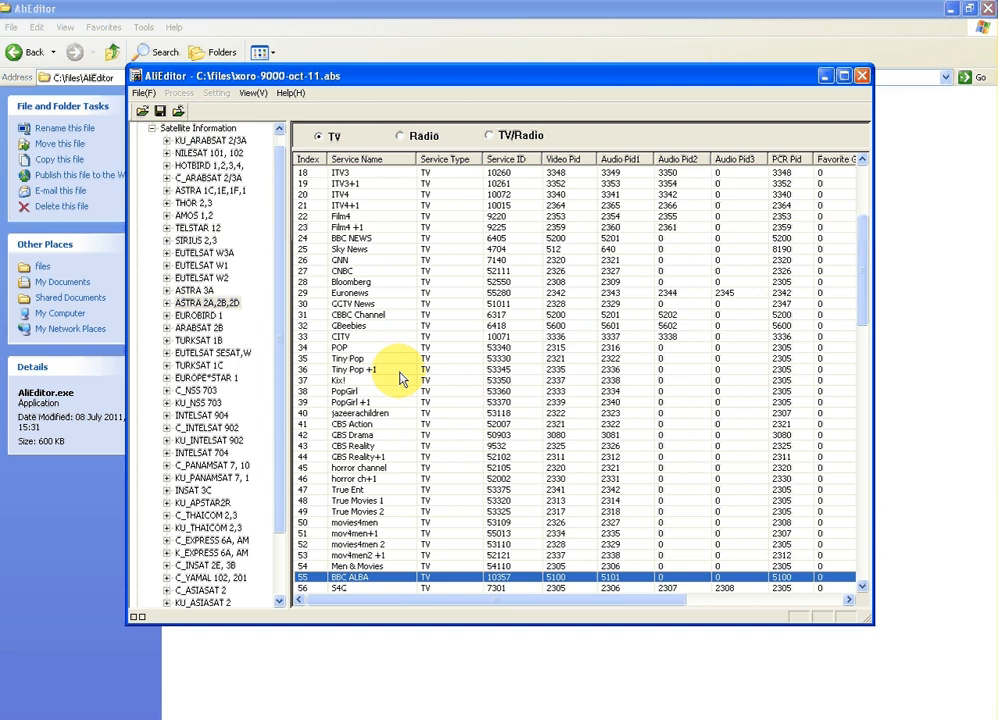
{"action": "scroll", "scroll_direction": "down", "scroll_amount": 3}
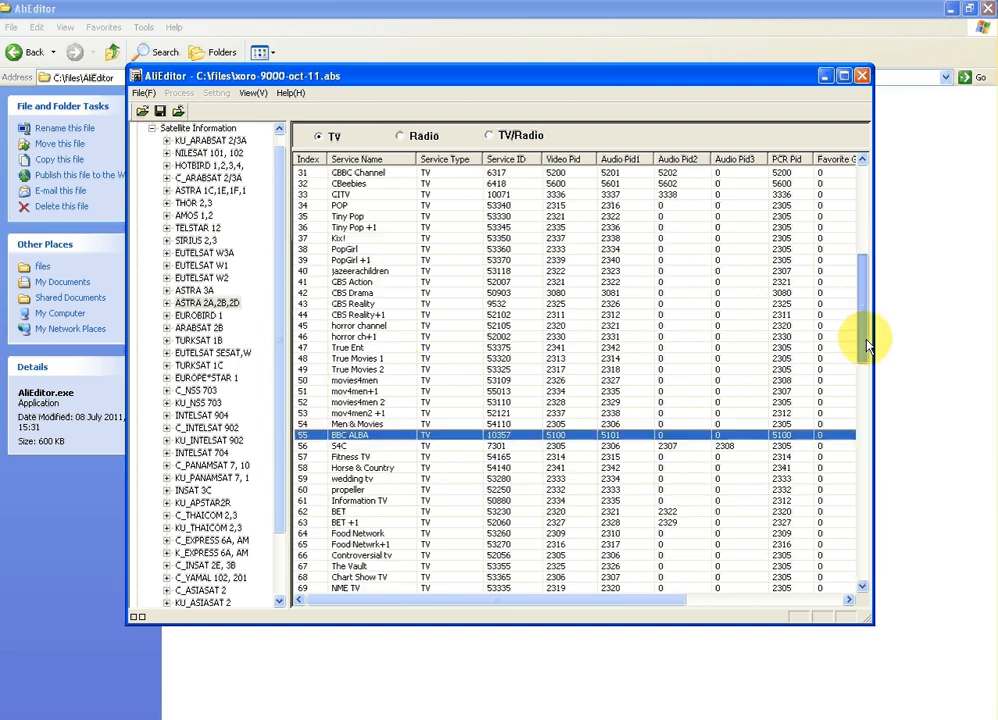
{"action": "scroll", "scroll_direction": "up", "scroll_amount": 3}
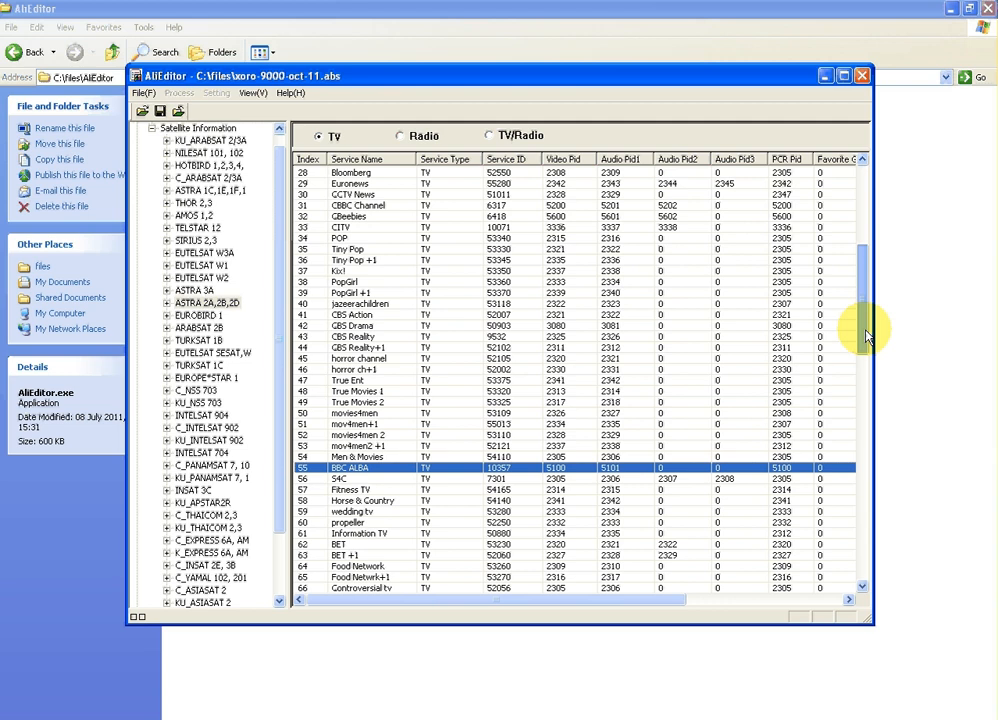
{"action": "scroll", "scroll_direction": "up", "scroll_amount": 3}
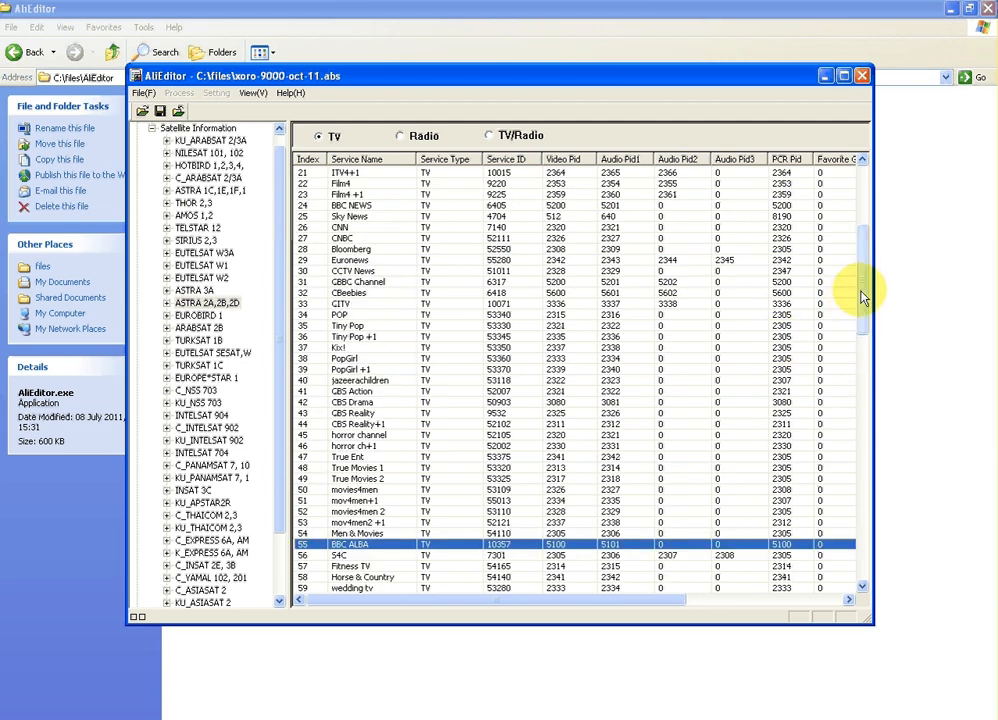
{"action": "scroll", "scroll_direction": "up", "scroll_amount": 3}
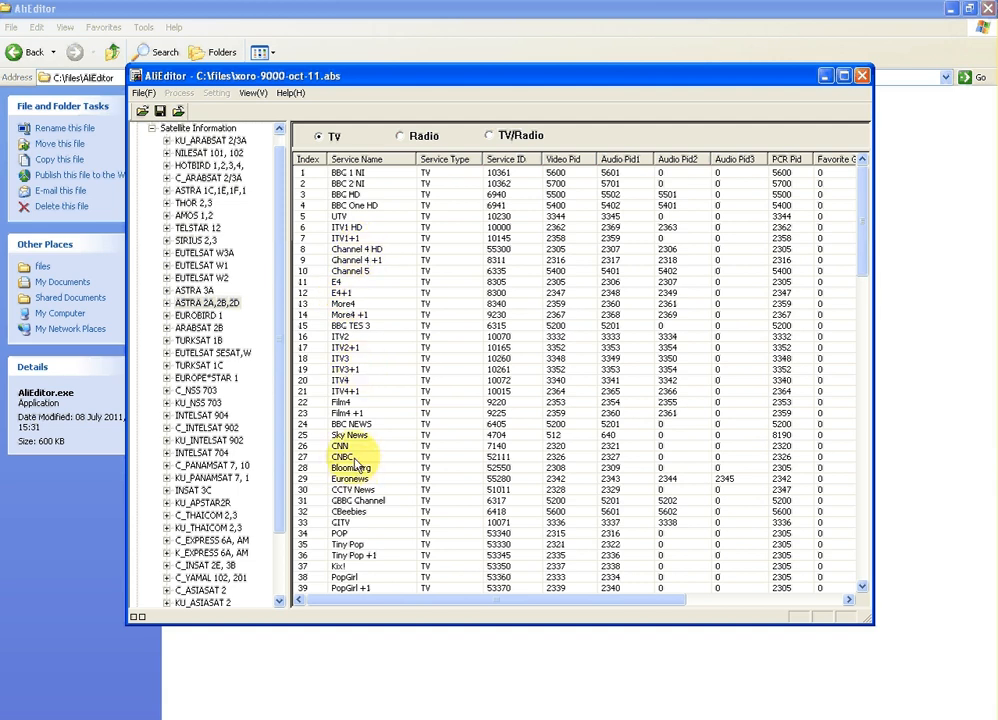
- Delete Bloomberg, Euronews and CCTV News, leaving CBBC Channel at number 28
{"action": "left_click", "coordinate": [350, 467]}
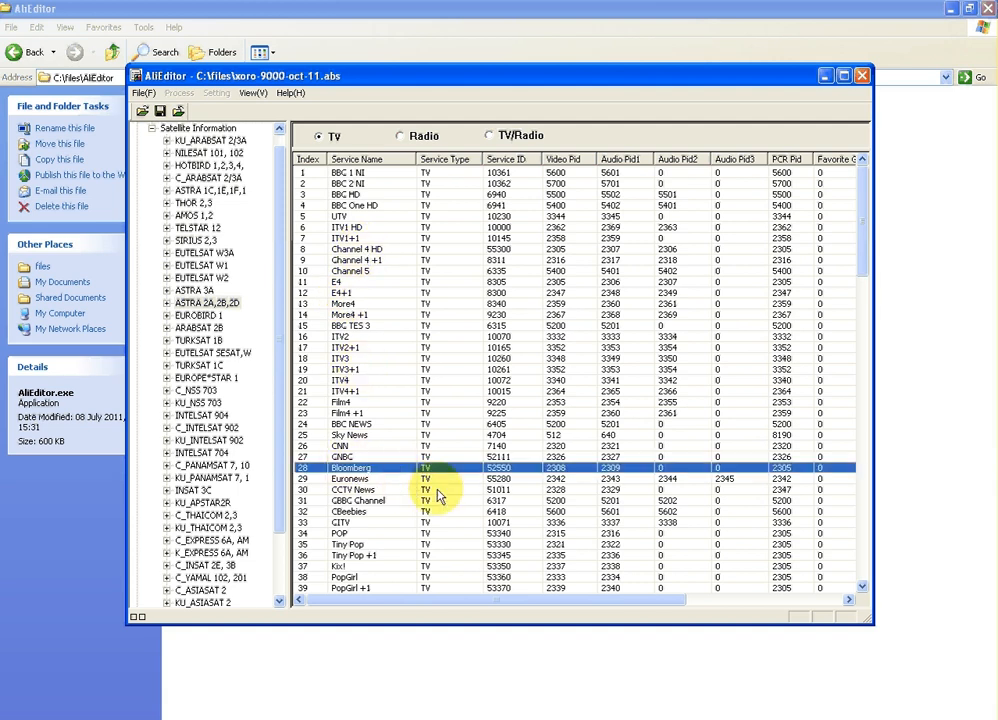
{"action": "mouse_move", "coordinate": [325, 490]}
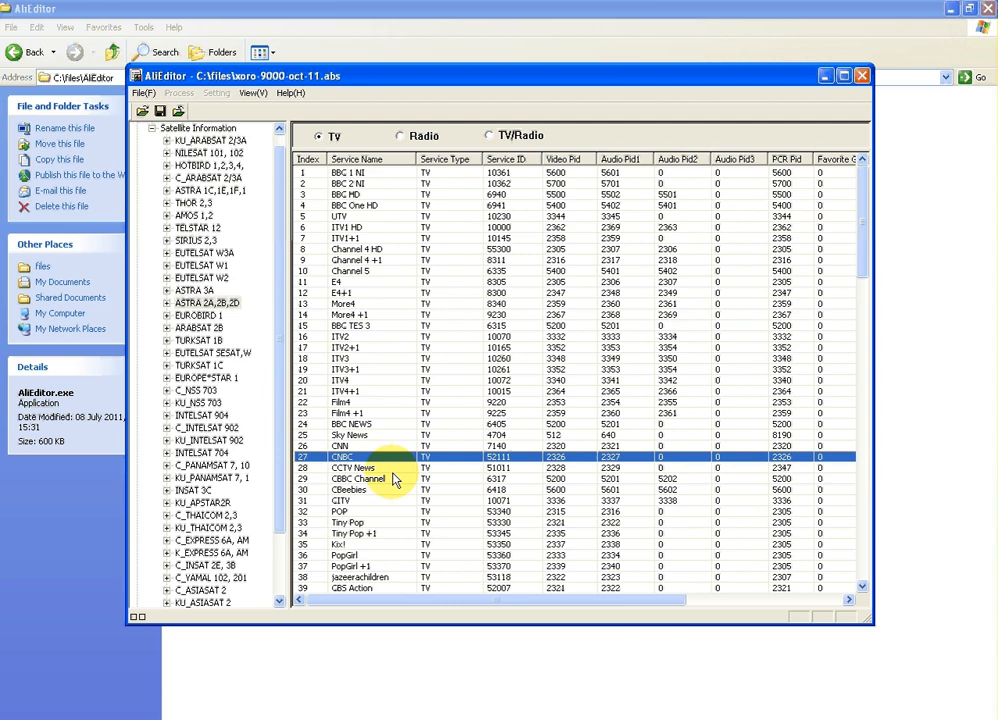
{"action": "left_click", "coordinate": [352, 467]}
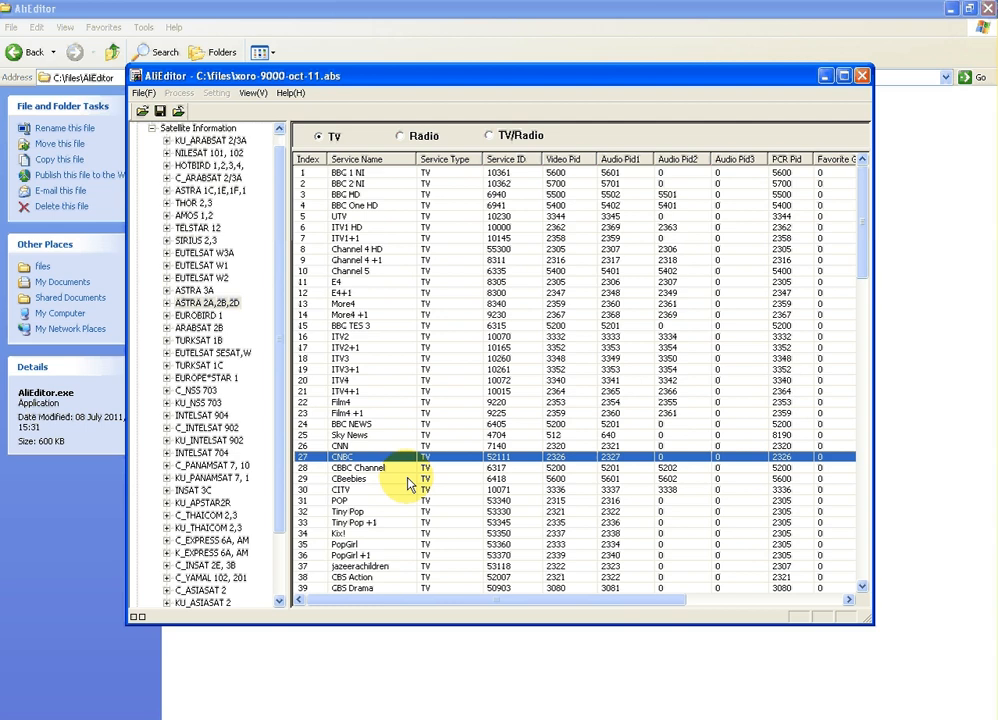
{"action": "mouse_move", "coordinate": [420, 255]}
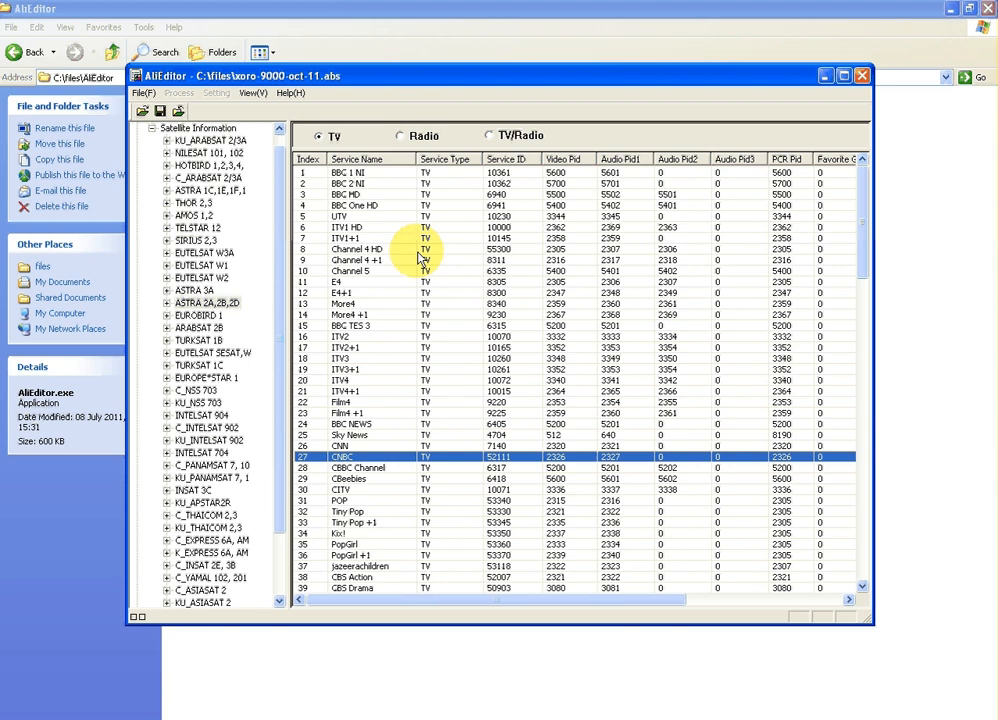
{"action": "mouse_move", "coordinate": [210, 93]}
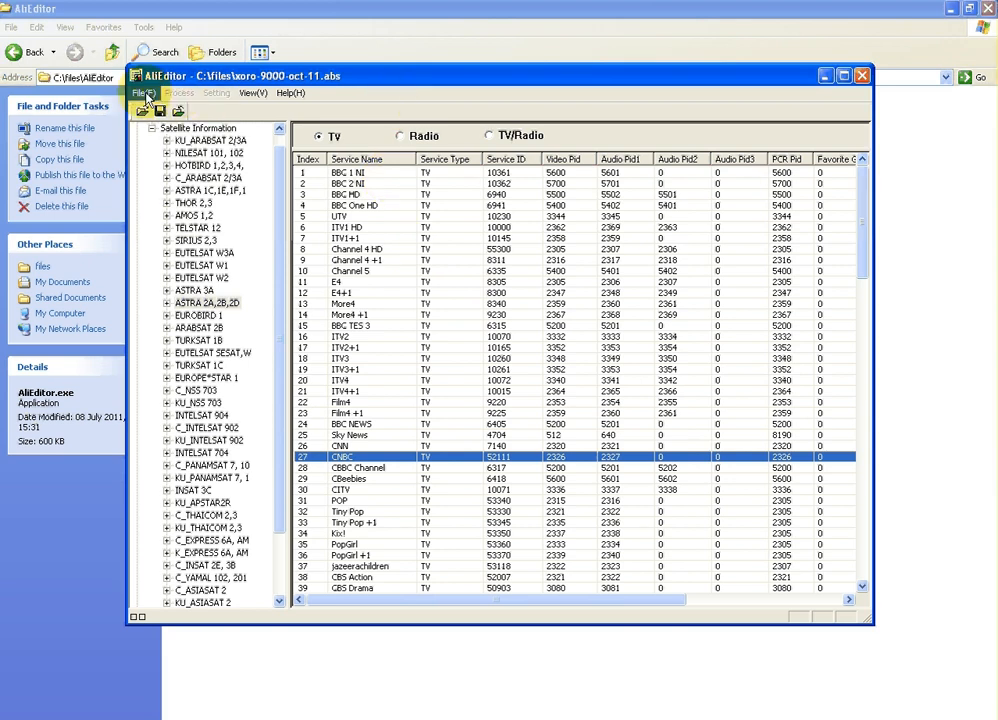
- Save the edited list to xoro-9000-oct-11.abs as User Data Base
{"action": "left_click", "coordinate": [143, 92]}
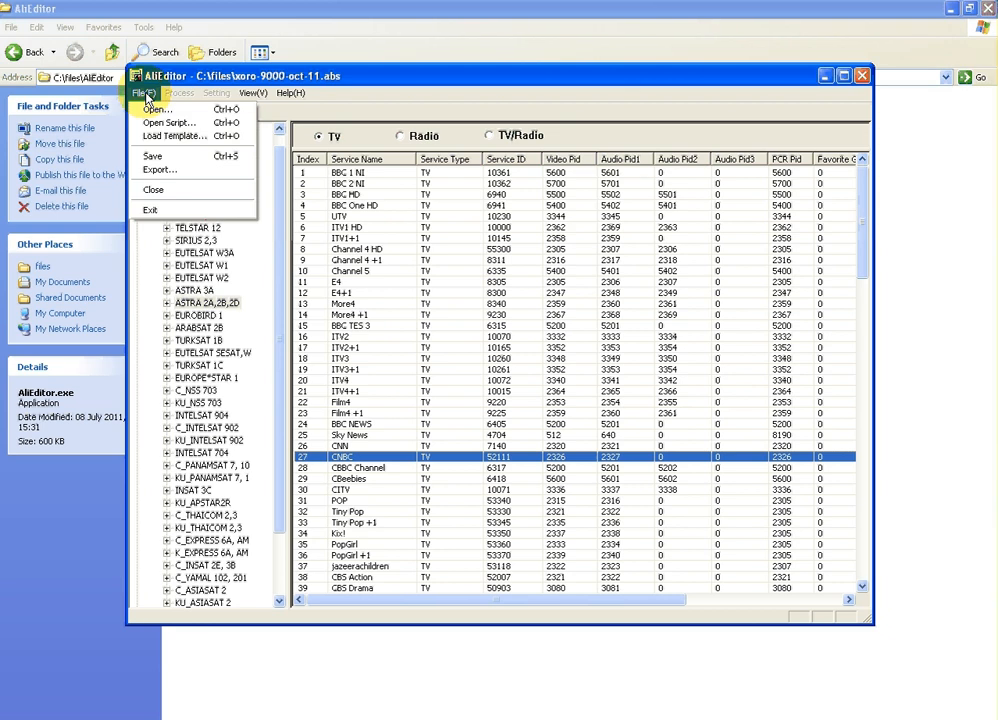
{"action": "left_click", "coordinate": [172, 135]}
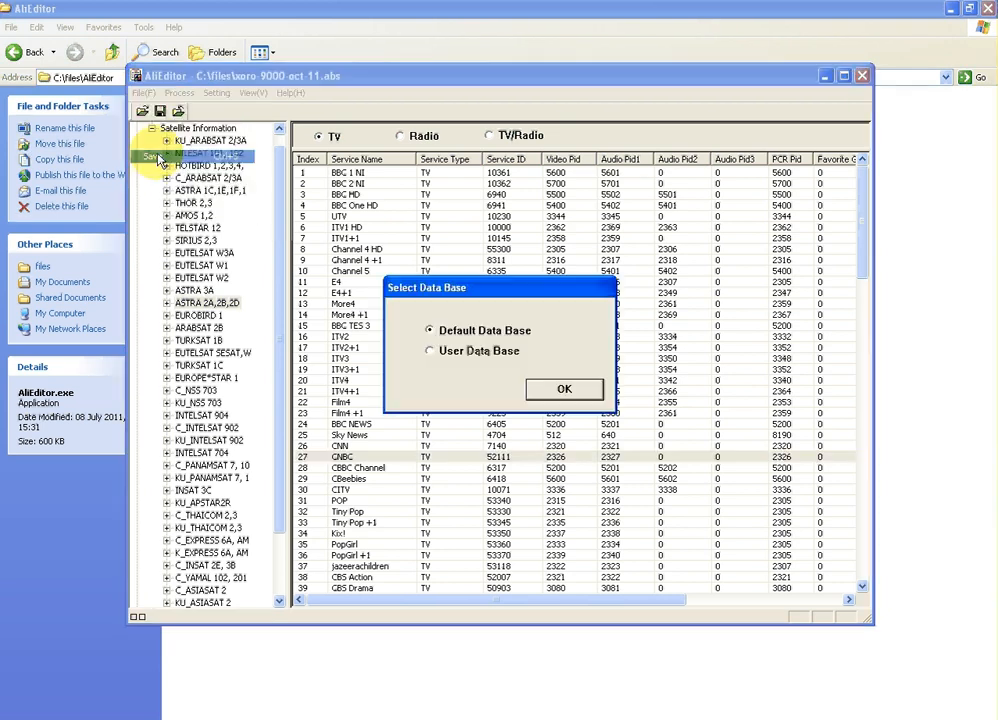
{"action": "left_click", "coordinate": [430, 350]}
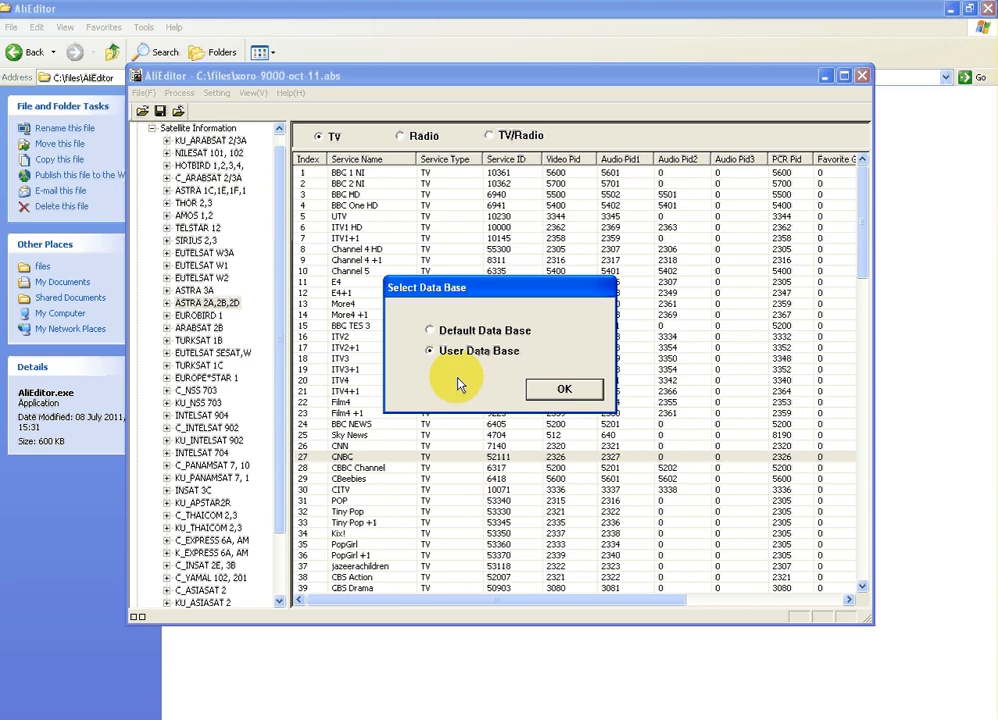
{"action": "left_click", "coordinate": [563, 389]}
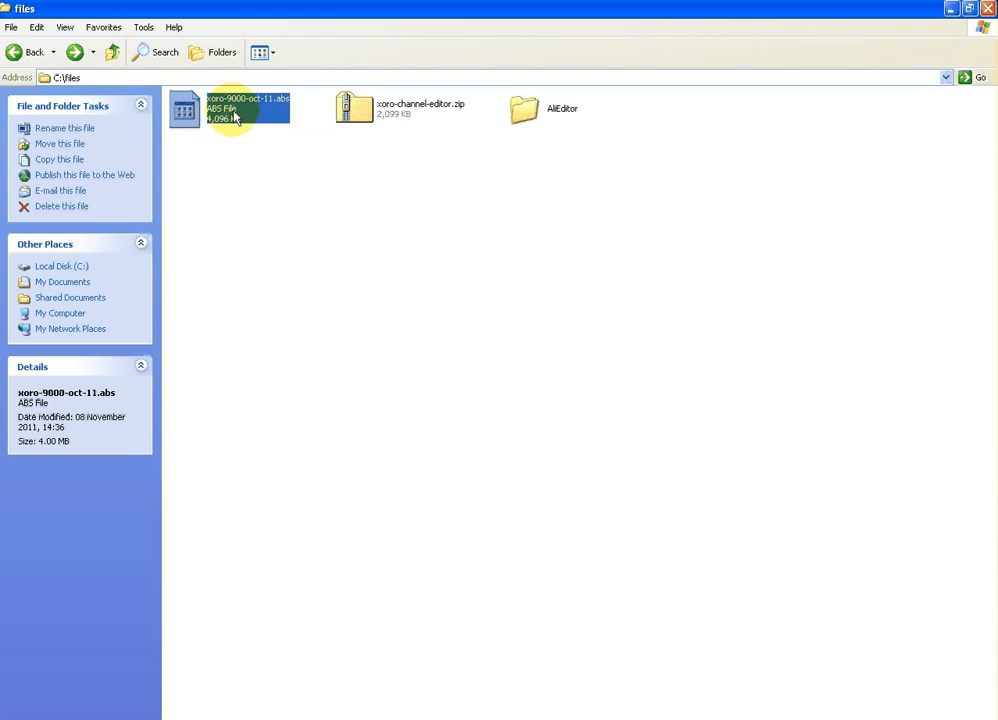
{"action": "mouse_move", "coordinate": [235, 115]}
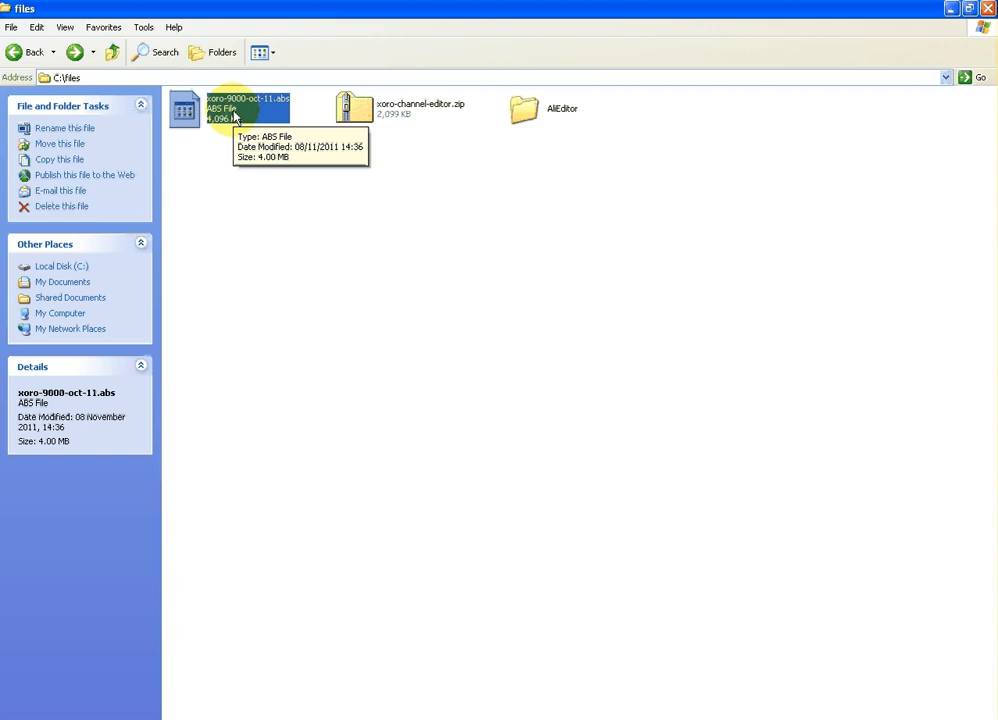
{"action": "mouse_move", "coordinate": [378, 284]}
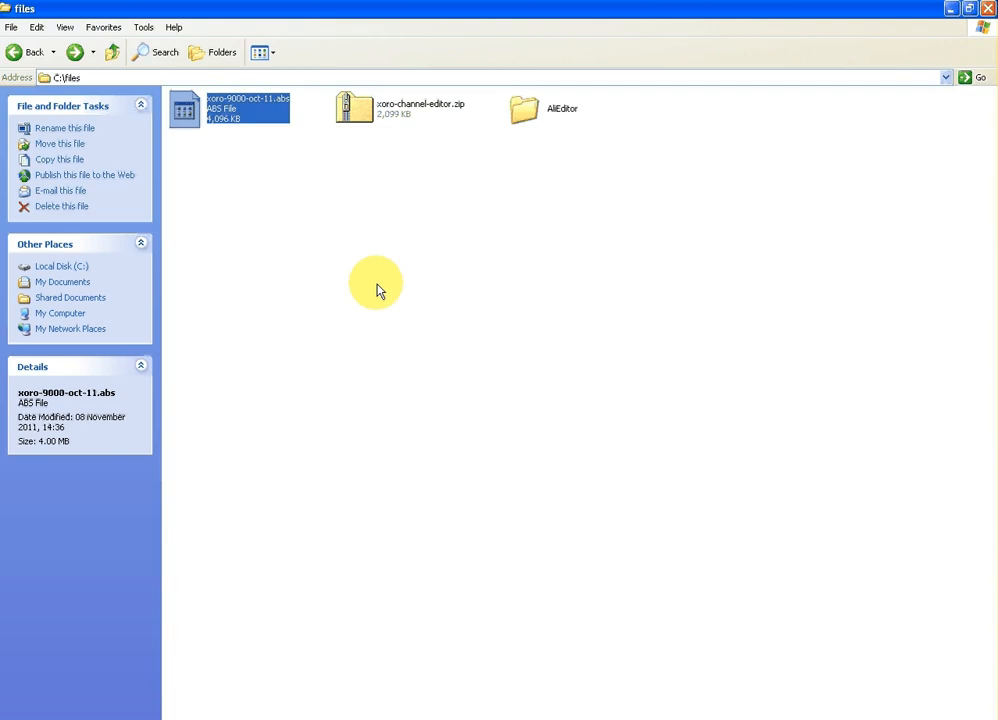